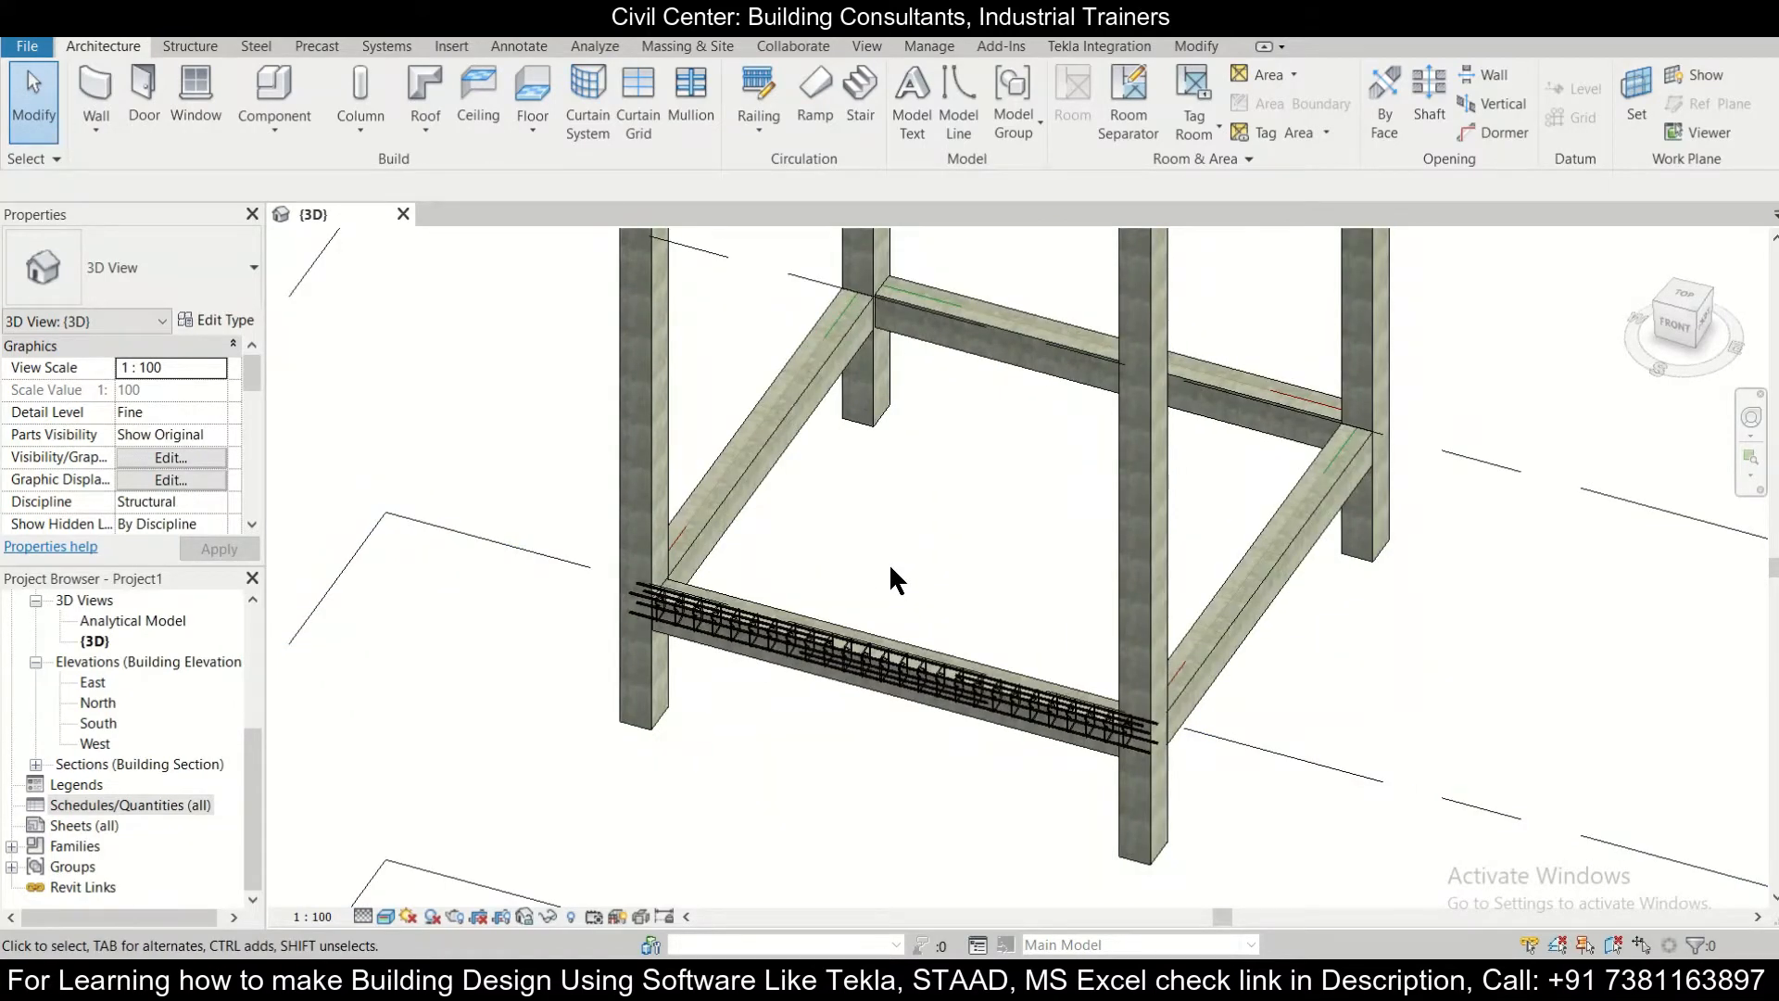
mouse_move(939, 606)
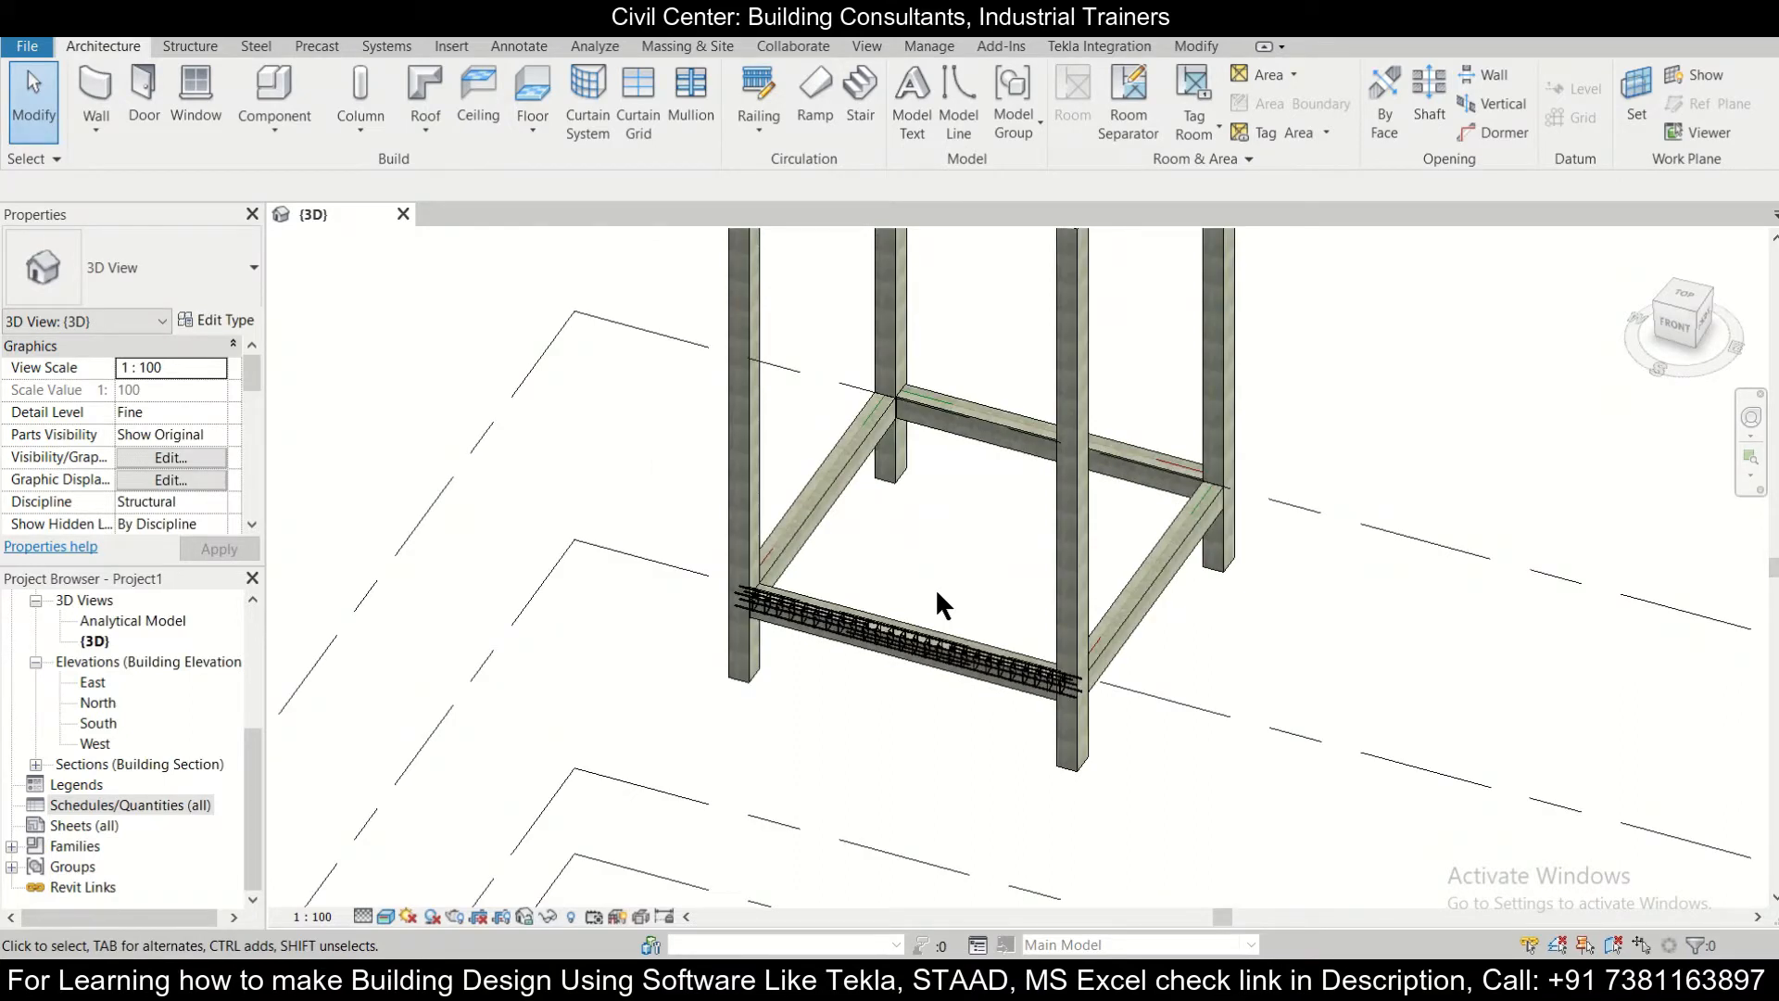
mouse_move(893, 598)
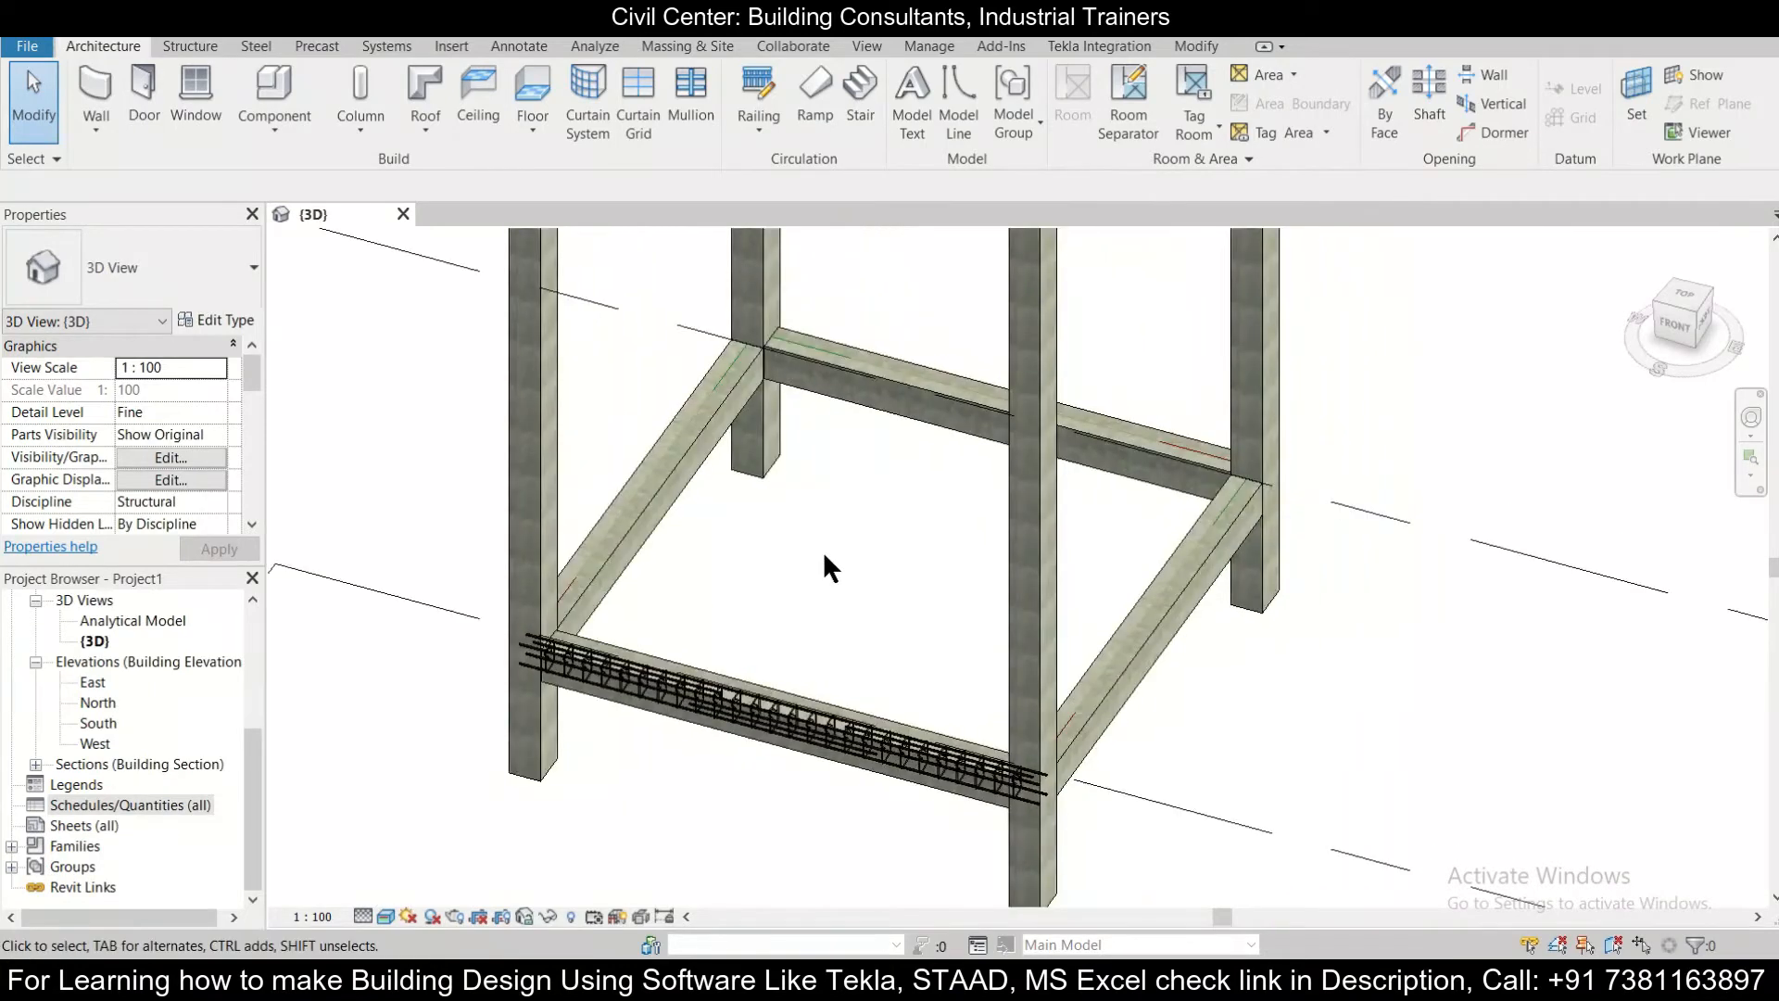
mouse_move(246, 637)
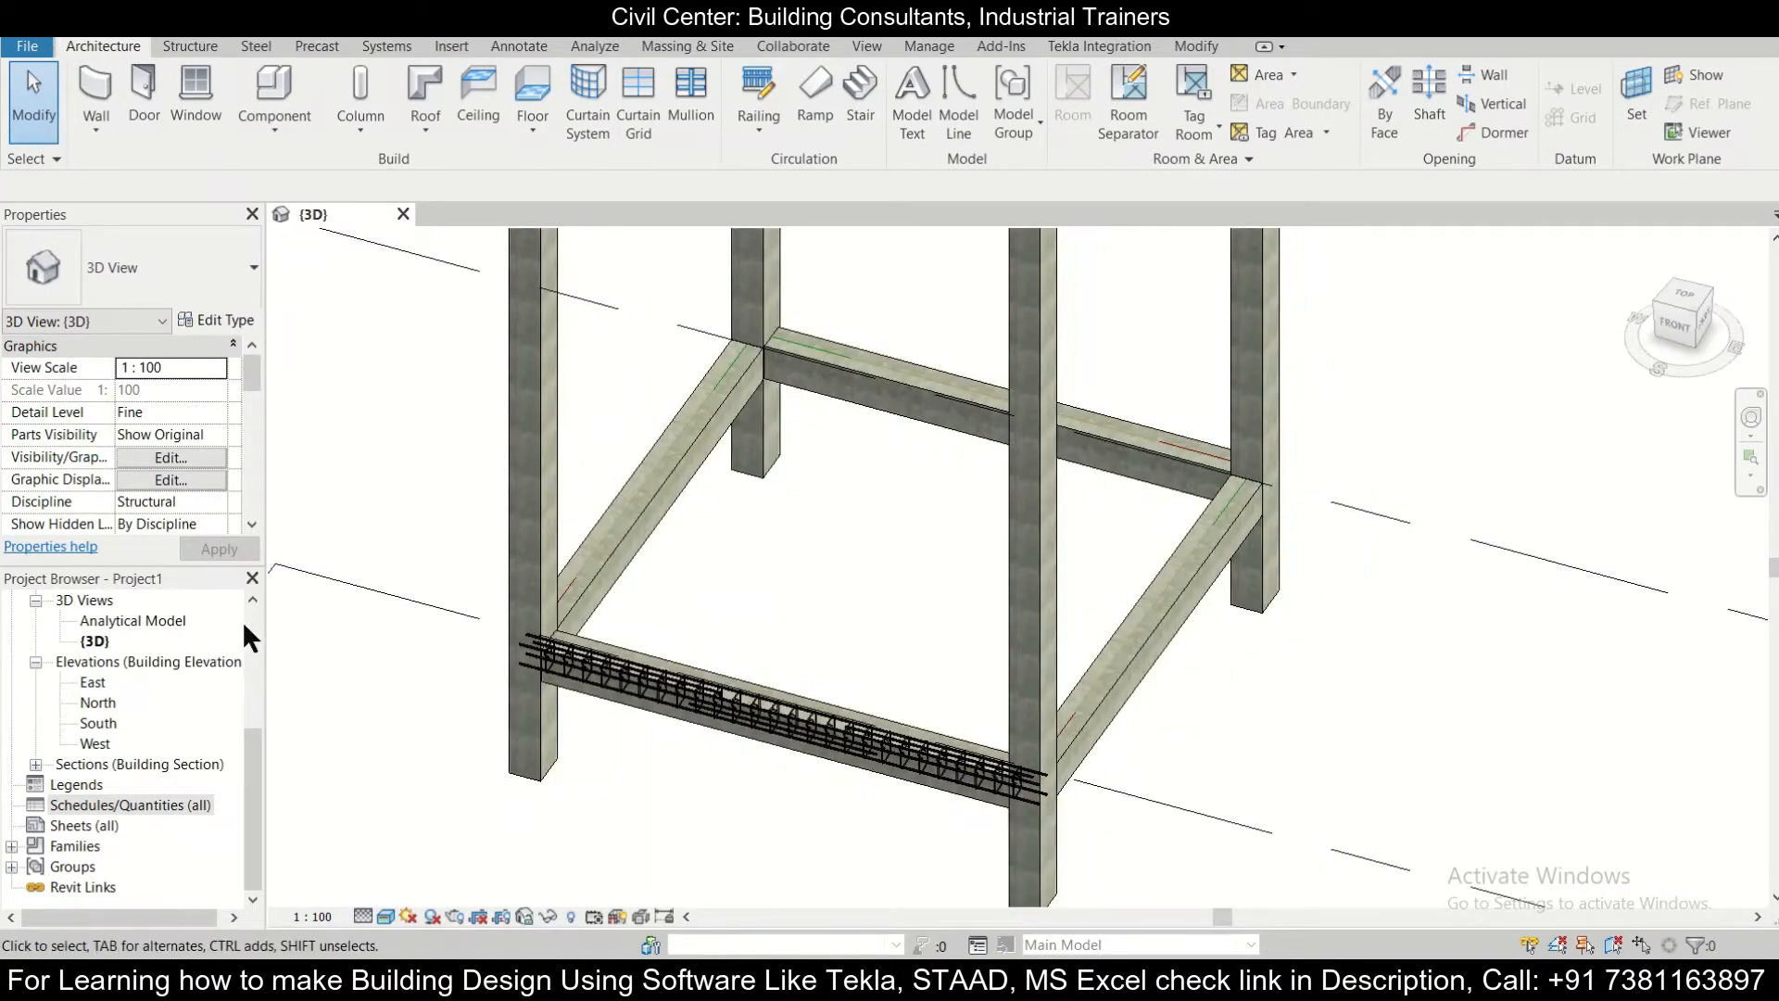
- Bring up the New Schedule/Quantities options on the Project Browser's Schedules/Quantities group
scroll(up, 3)
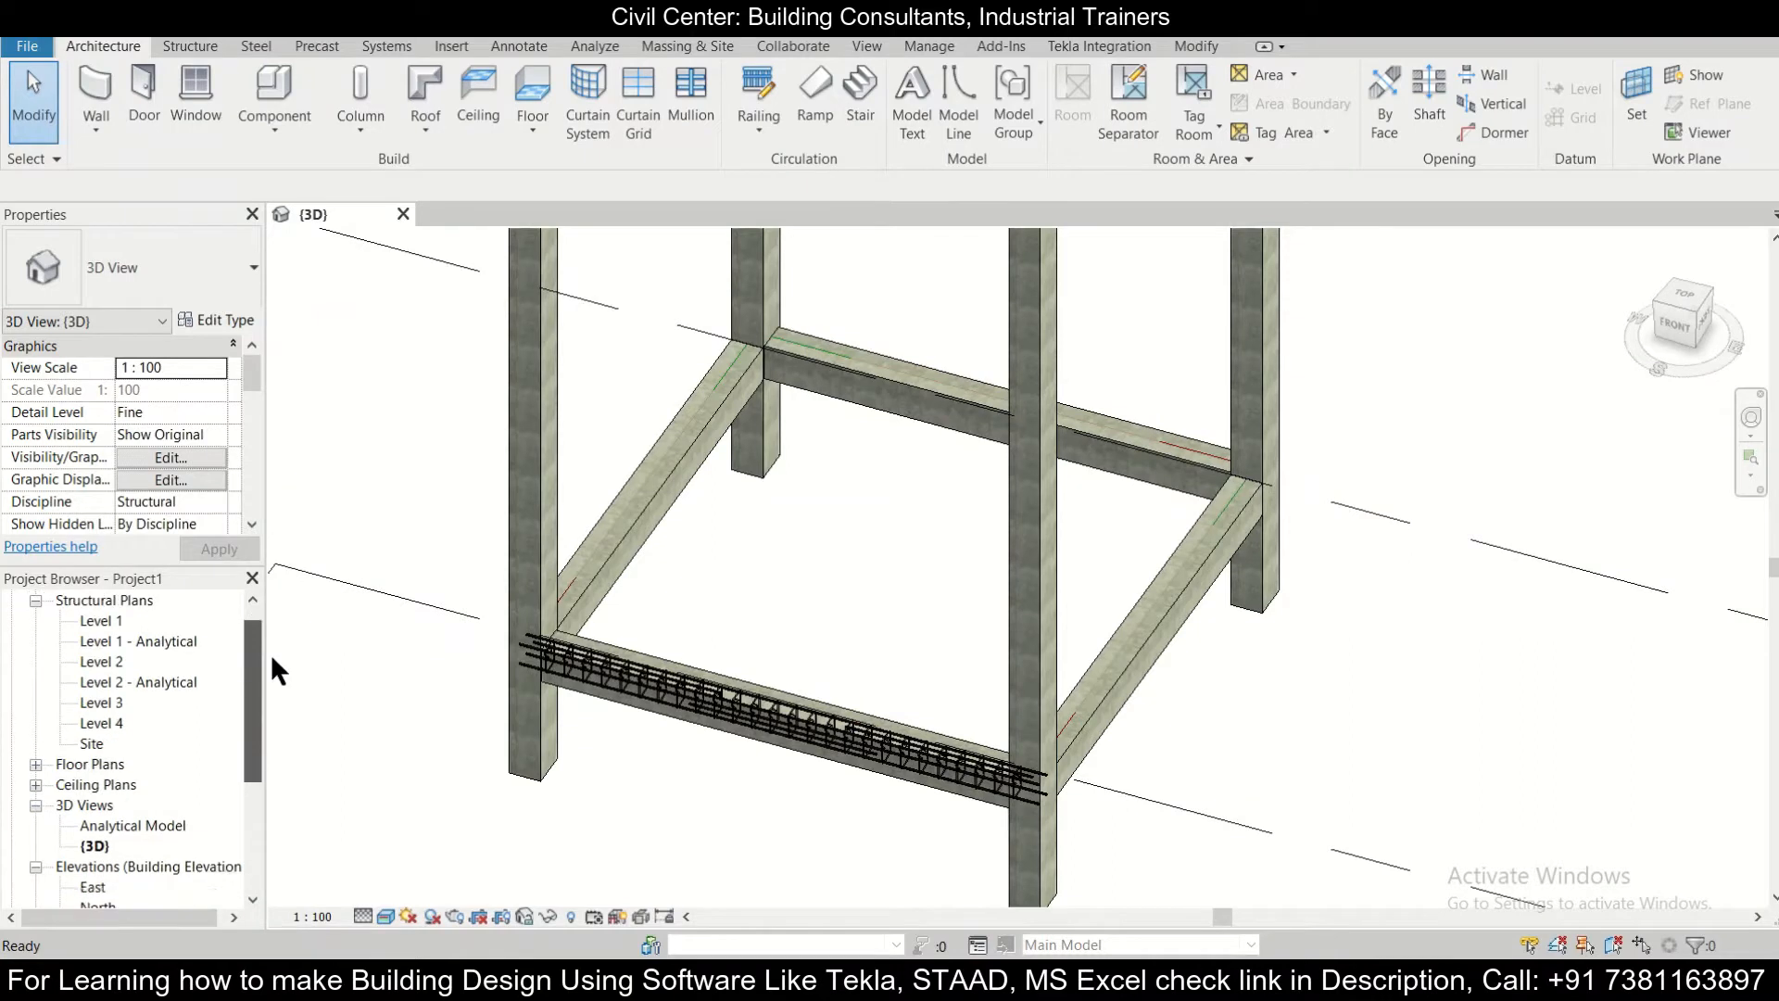
click(128, 805)
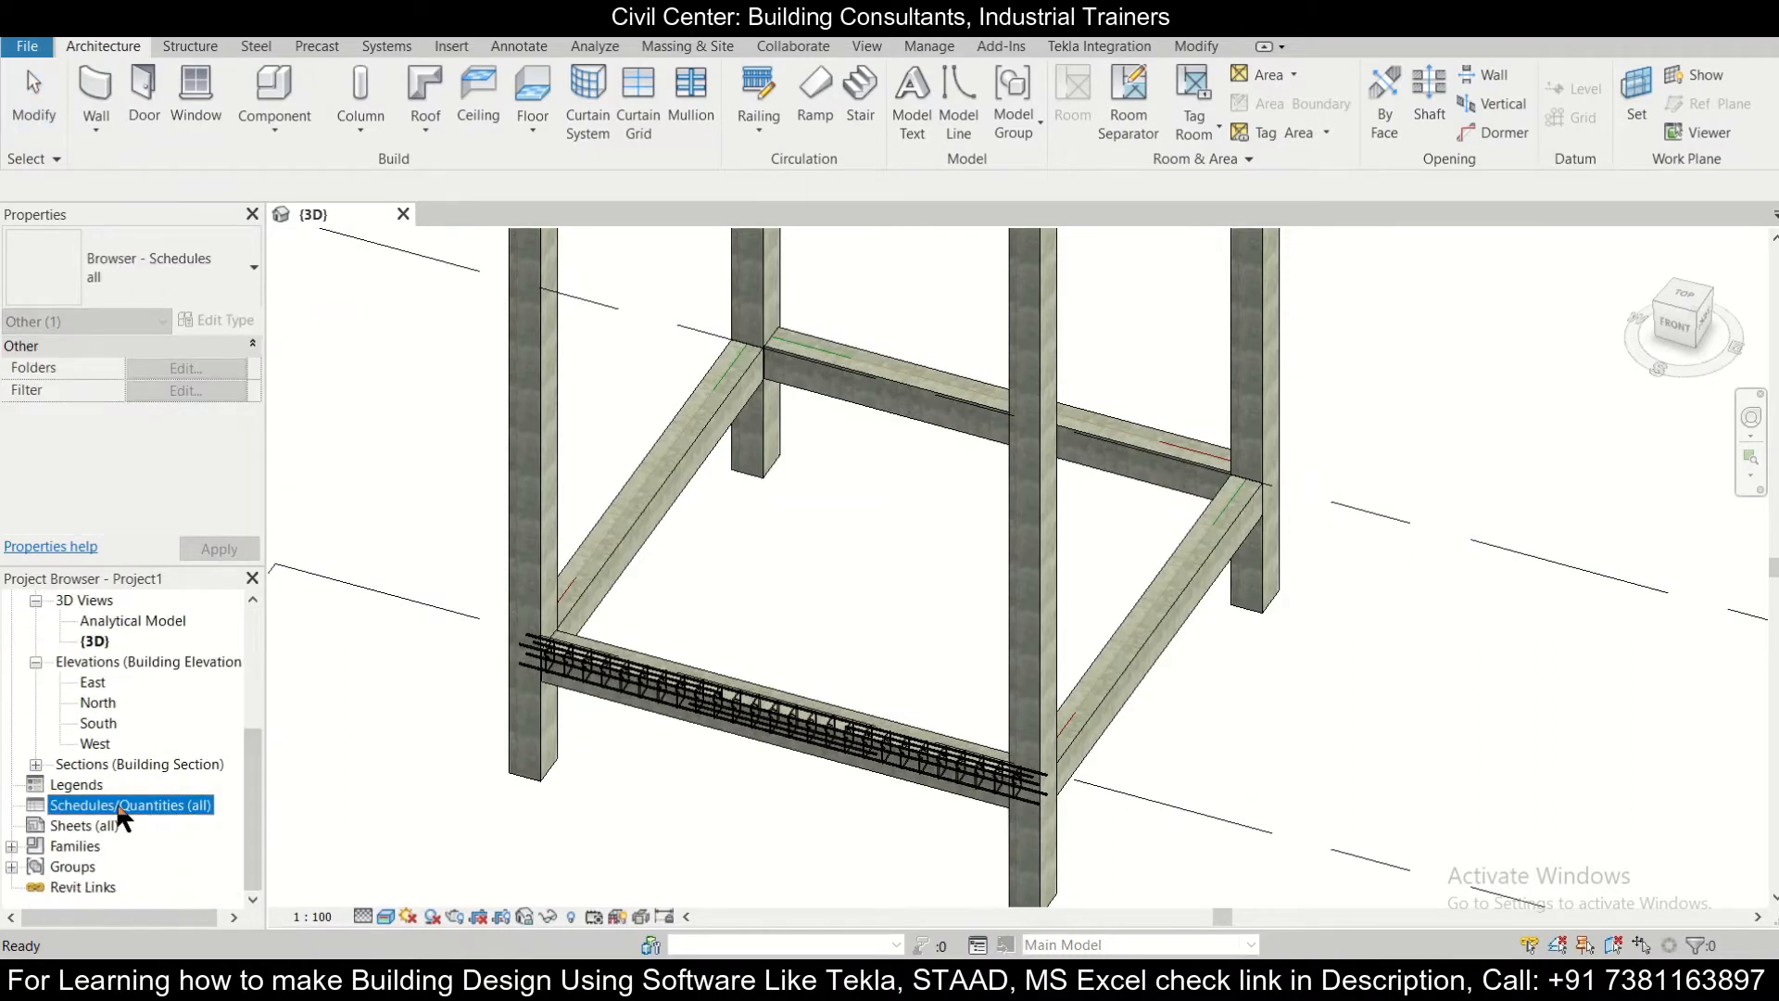
right_click(128, 804)
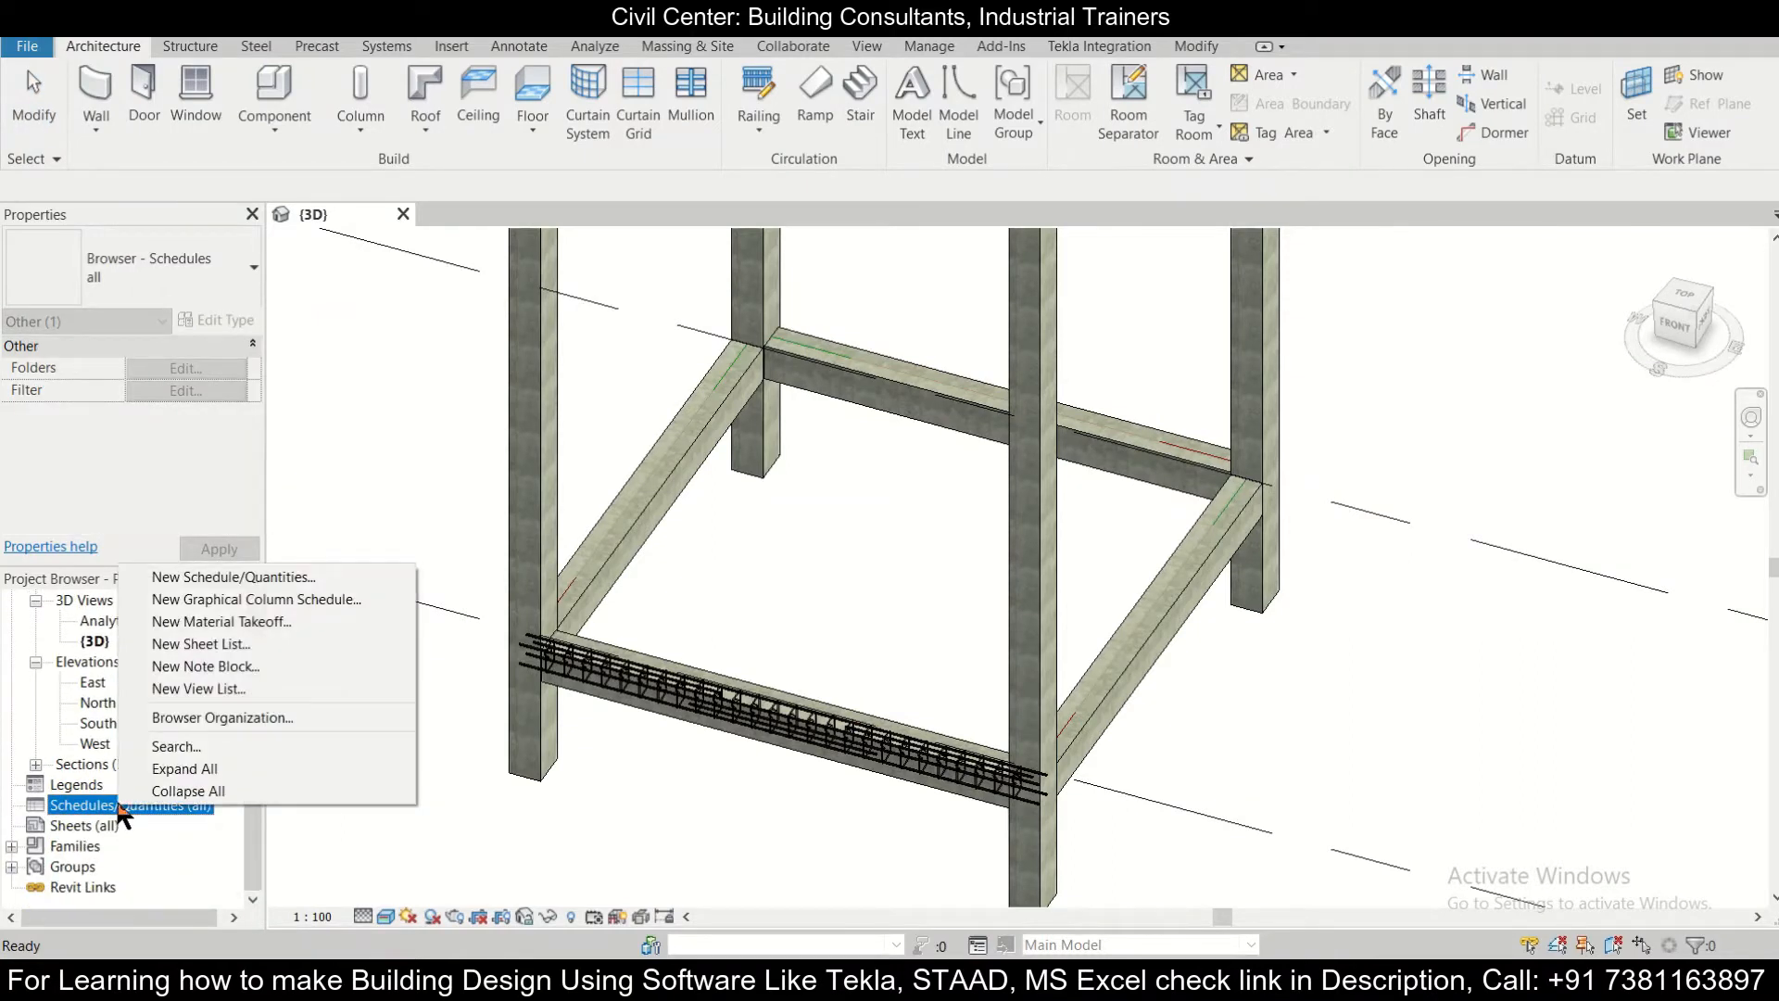
mouse_move(256, 598)
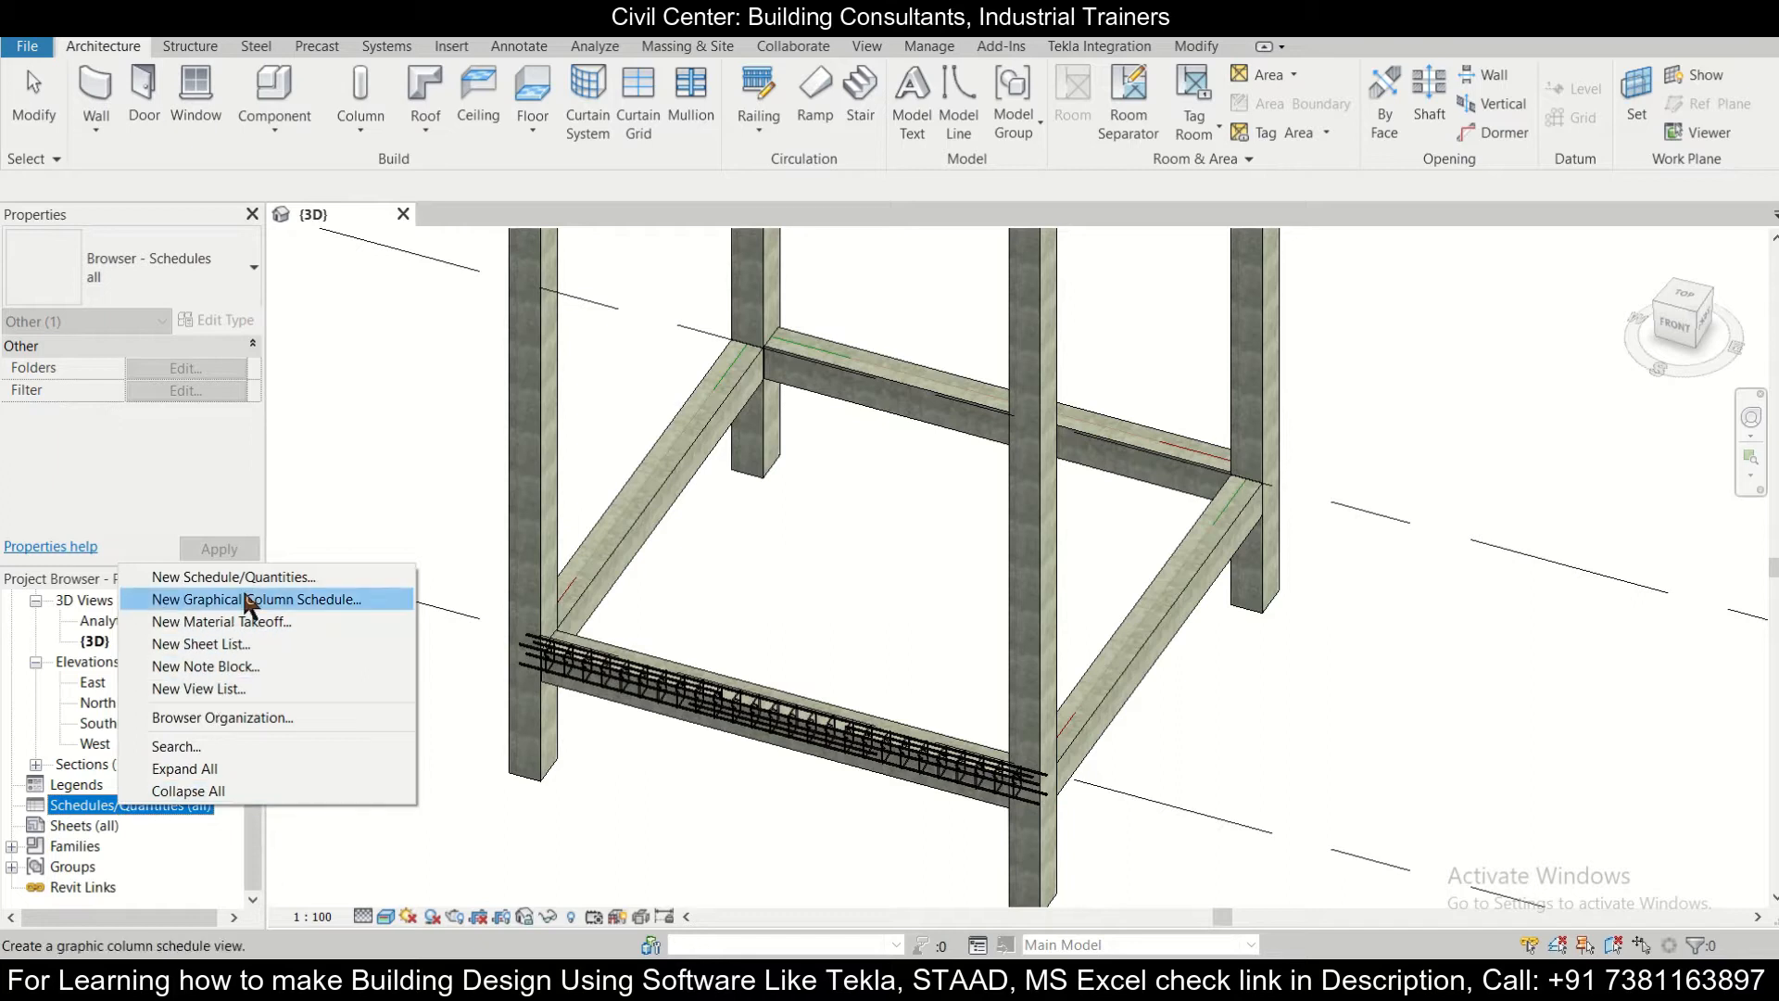
- Start a new schedule and choose Structural Rebar as its category, keeping the name Rebar Schedule
click(235, 576)
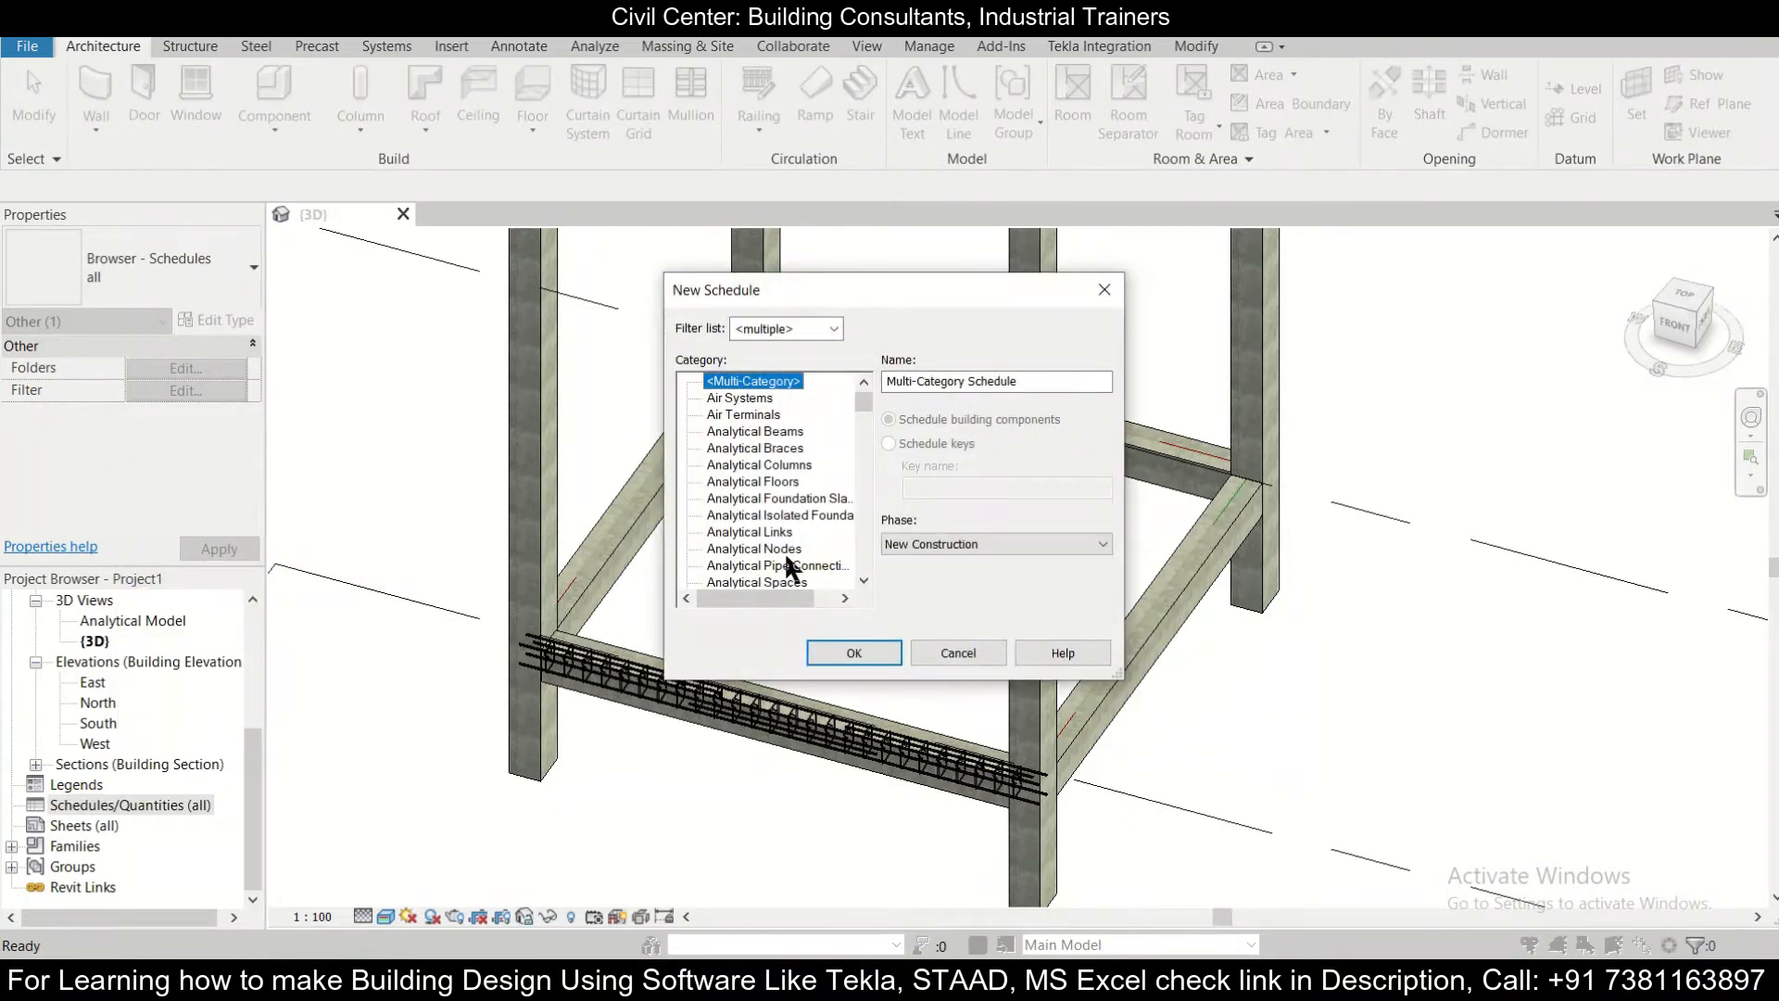
click(730, 548)
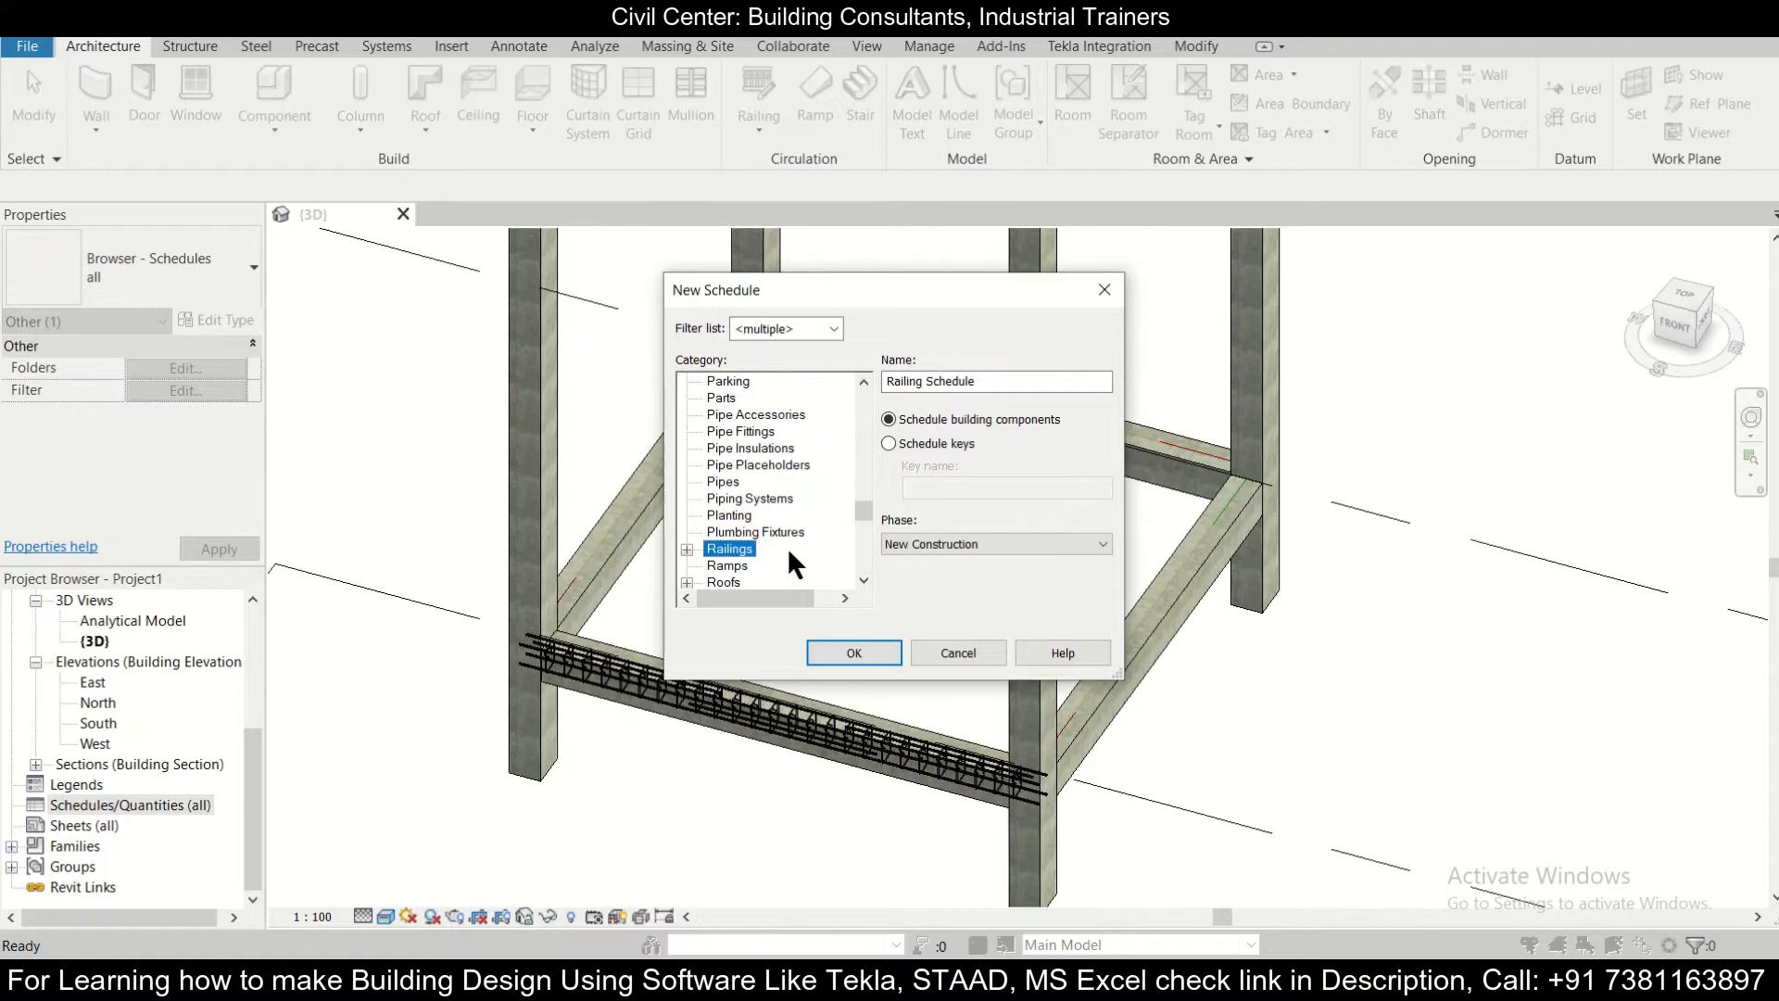
mouse_move(865, 519)
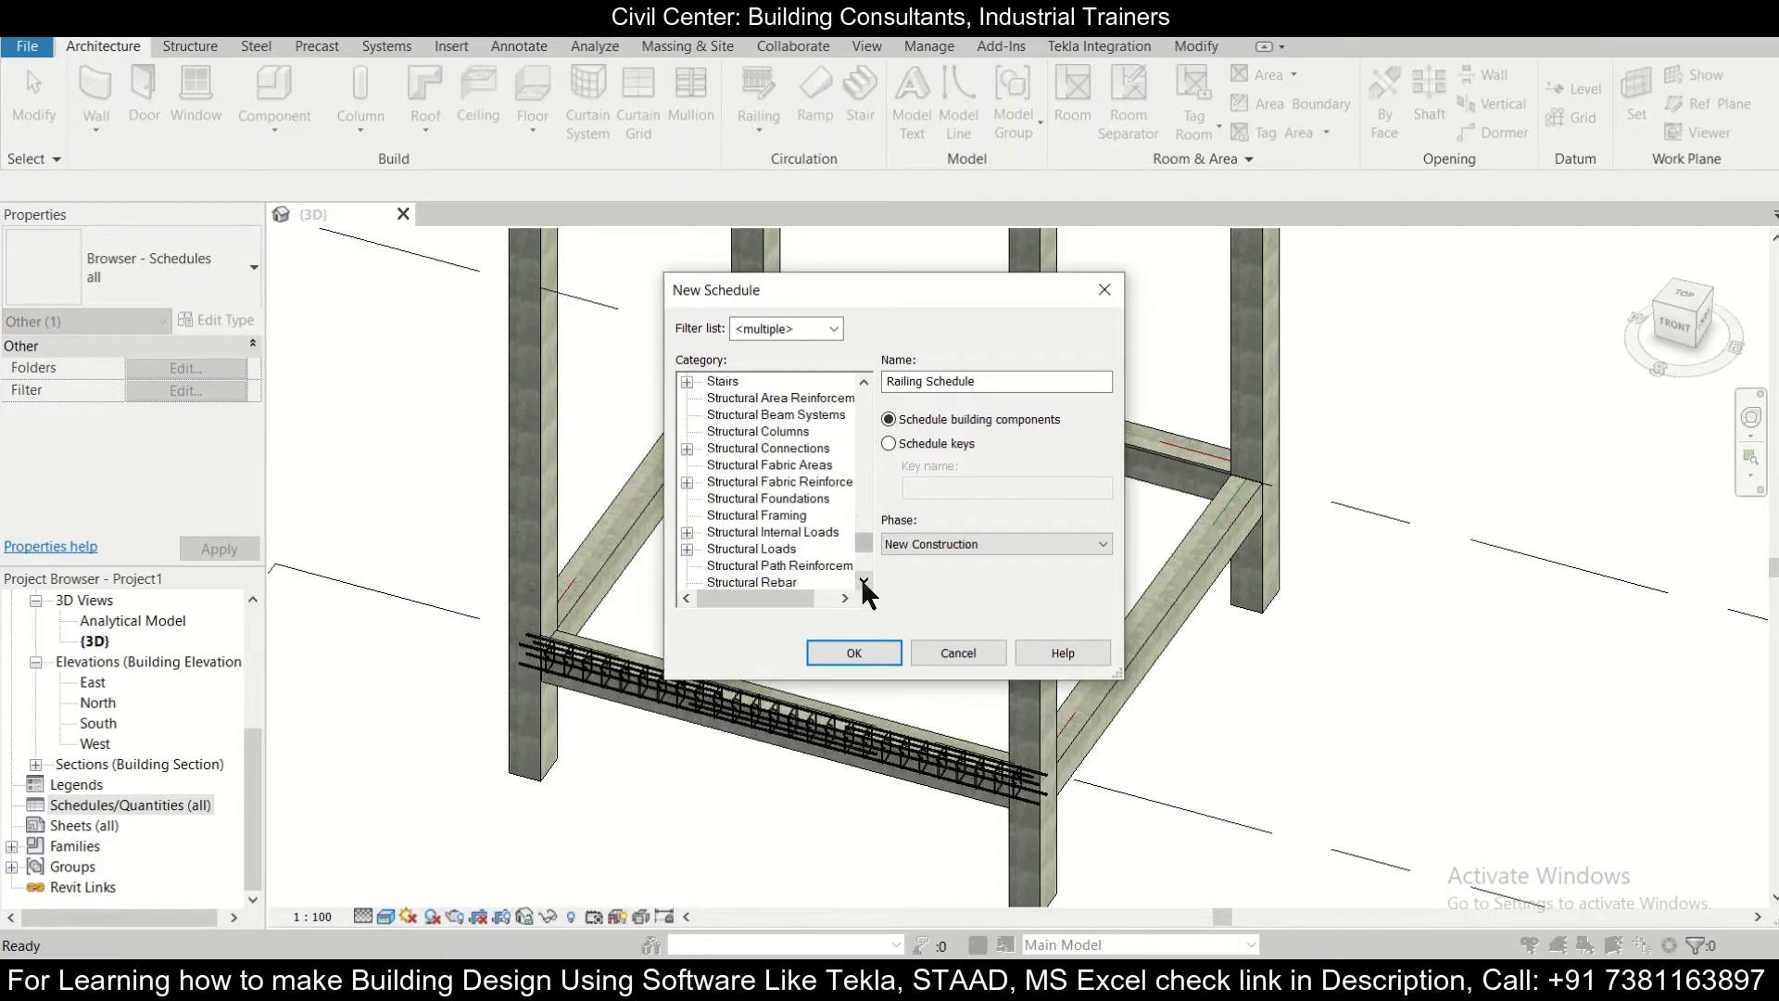
click(754, 549)
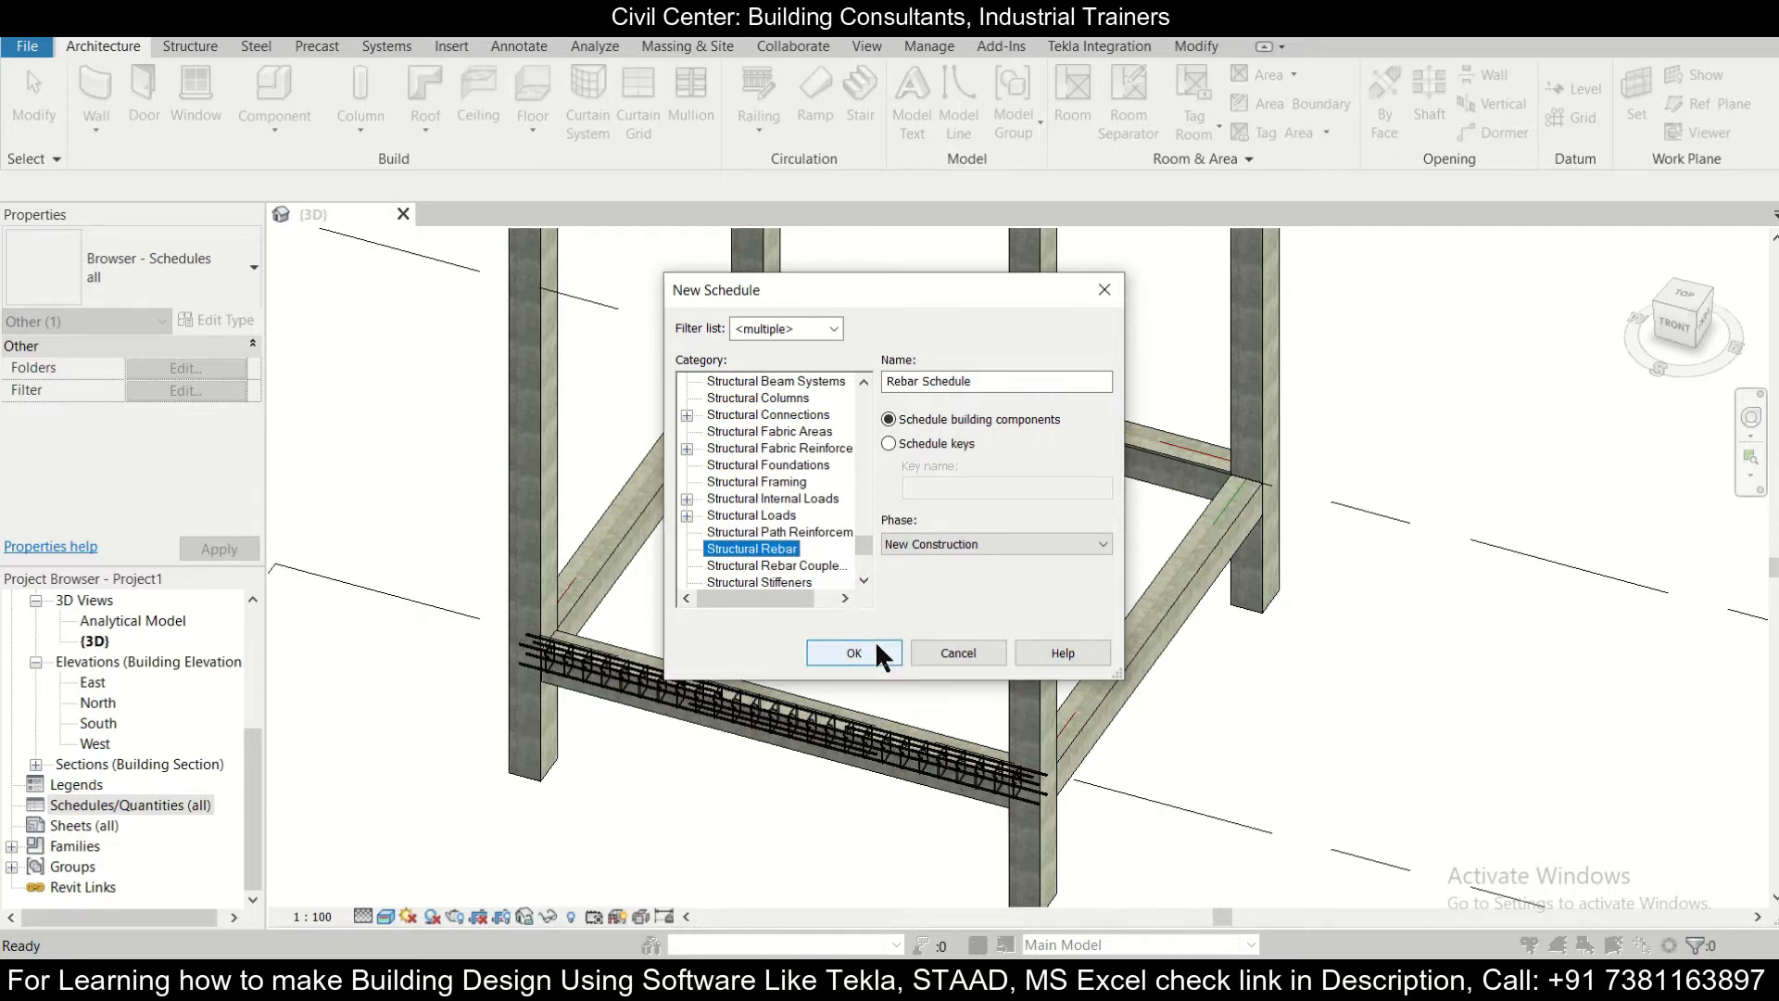
- Add Bar Length and then Mark to the Rebar Schedule fields after Bar Diameter
click(845, 652)
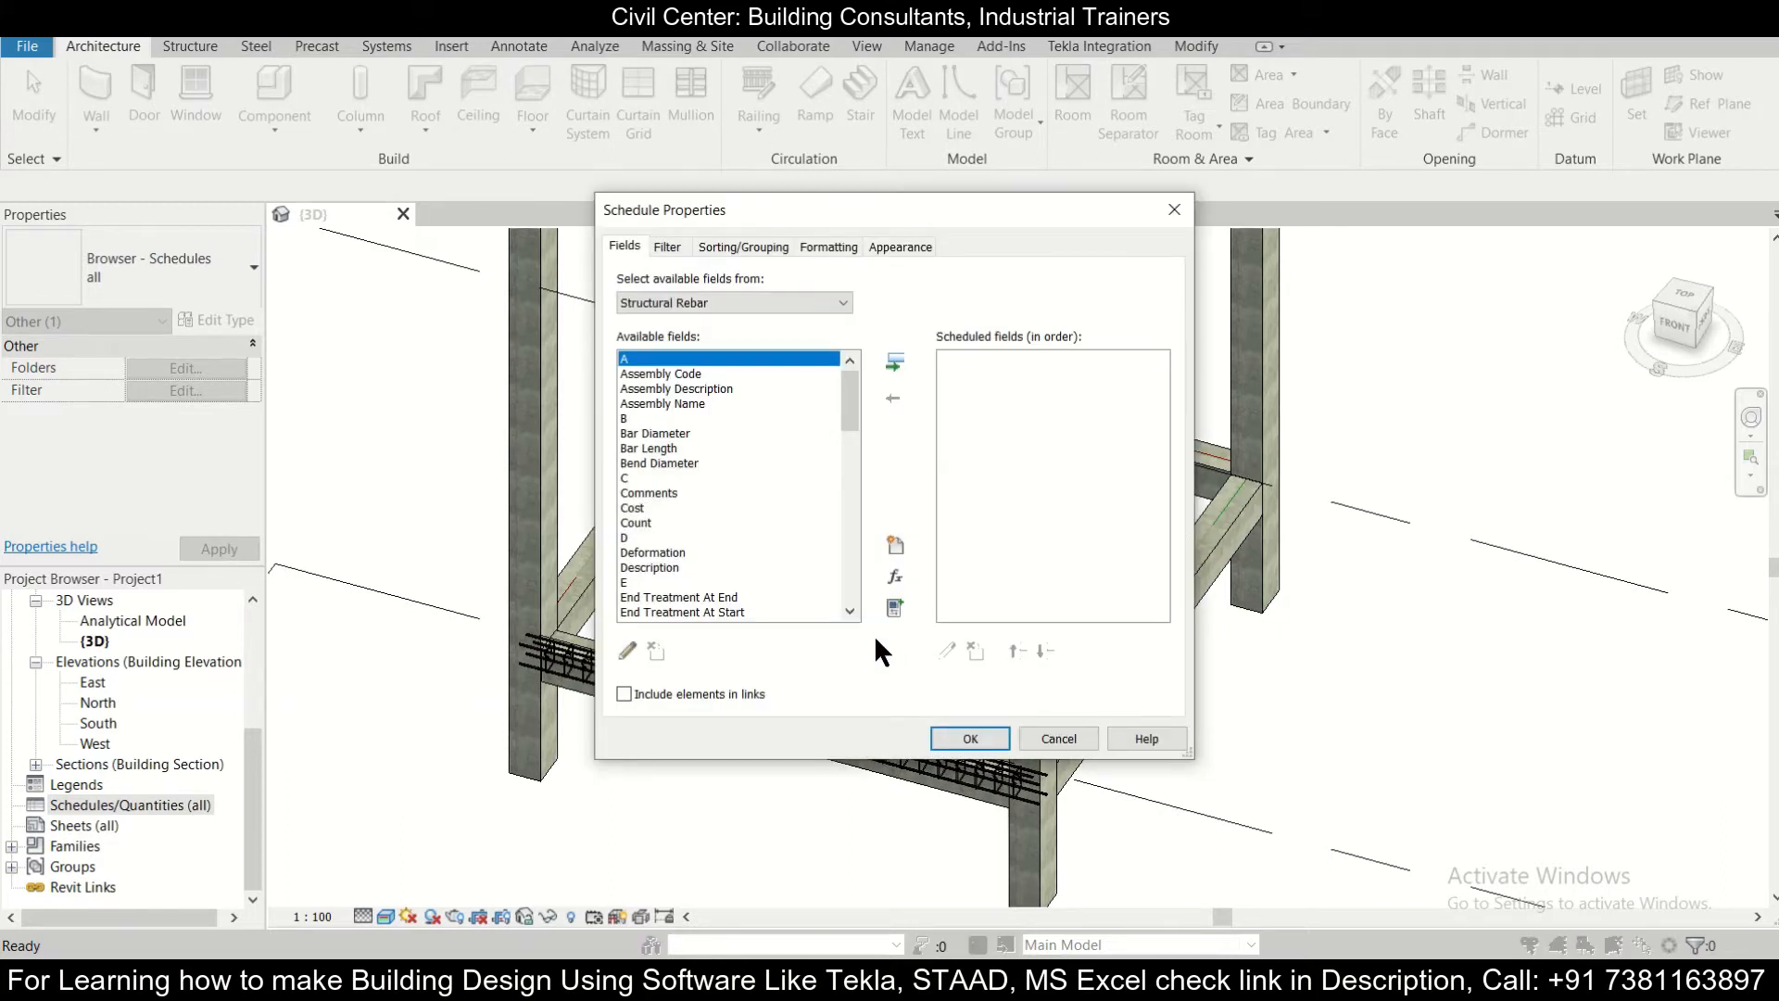
mouse_move(704, 465)
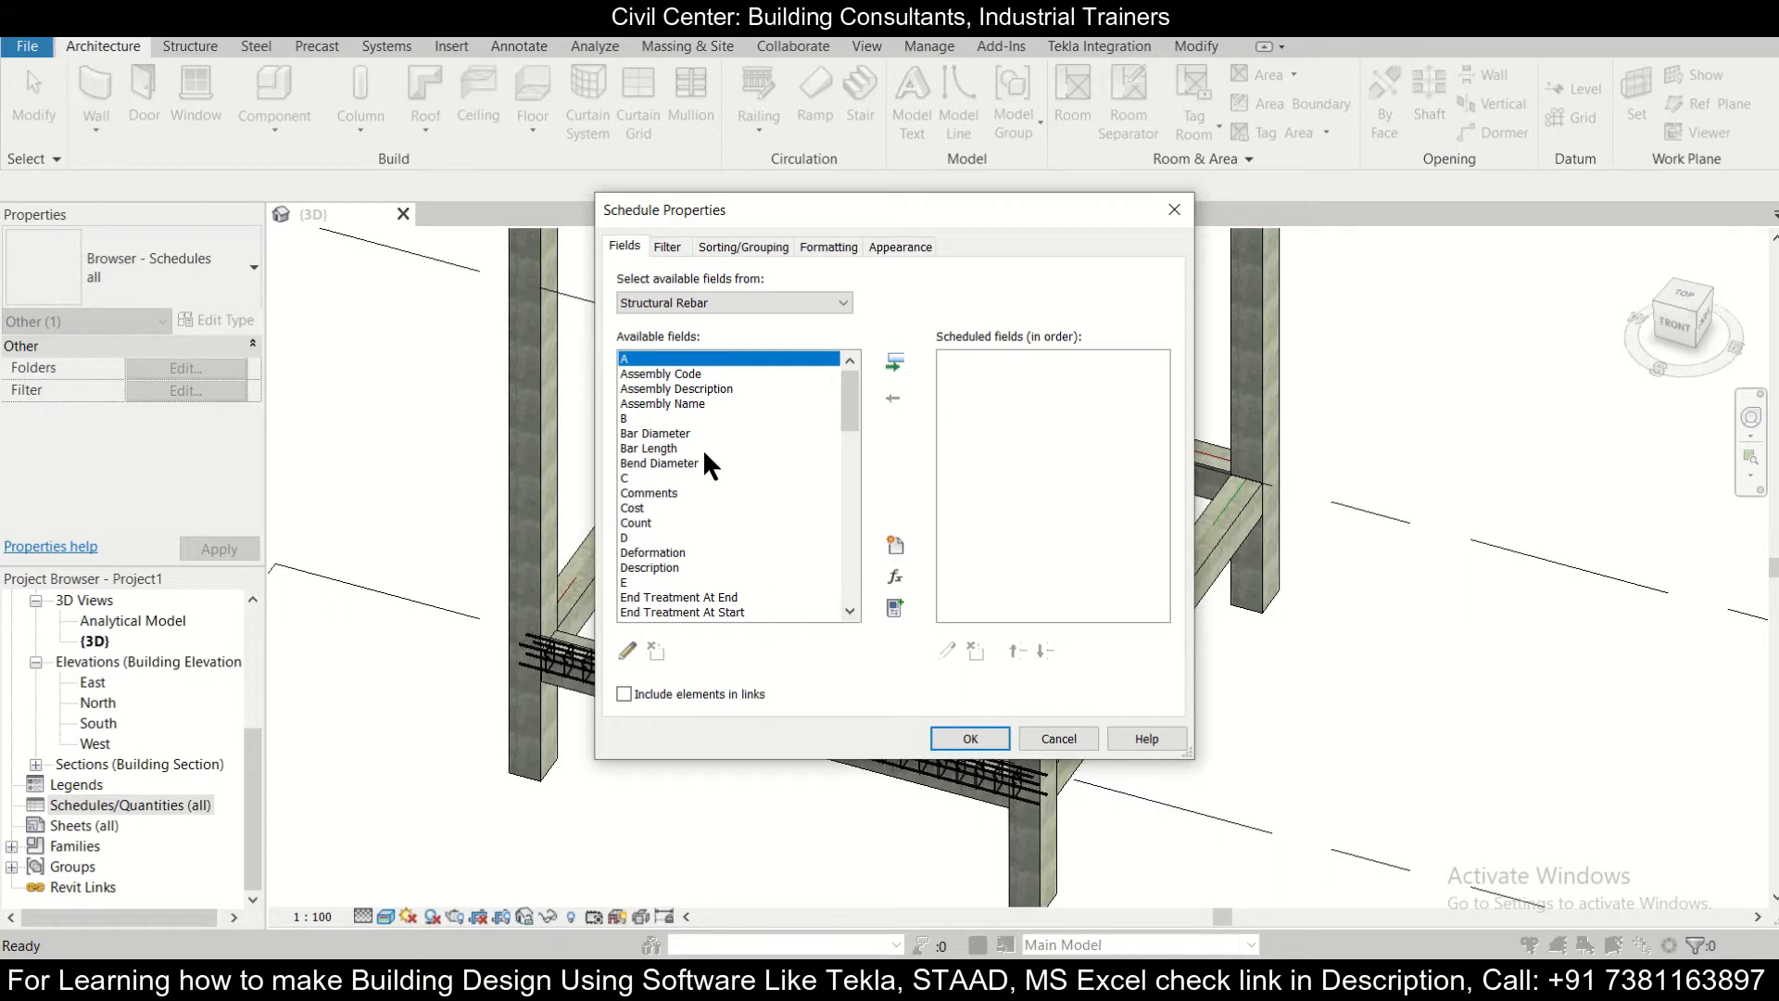
mouse_move(656, 437)
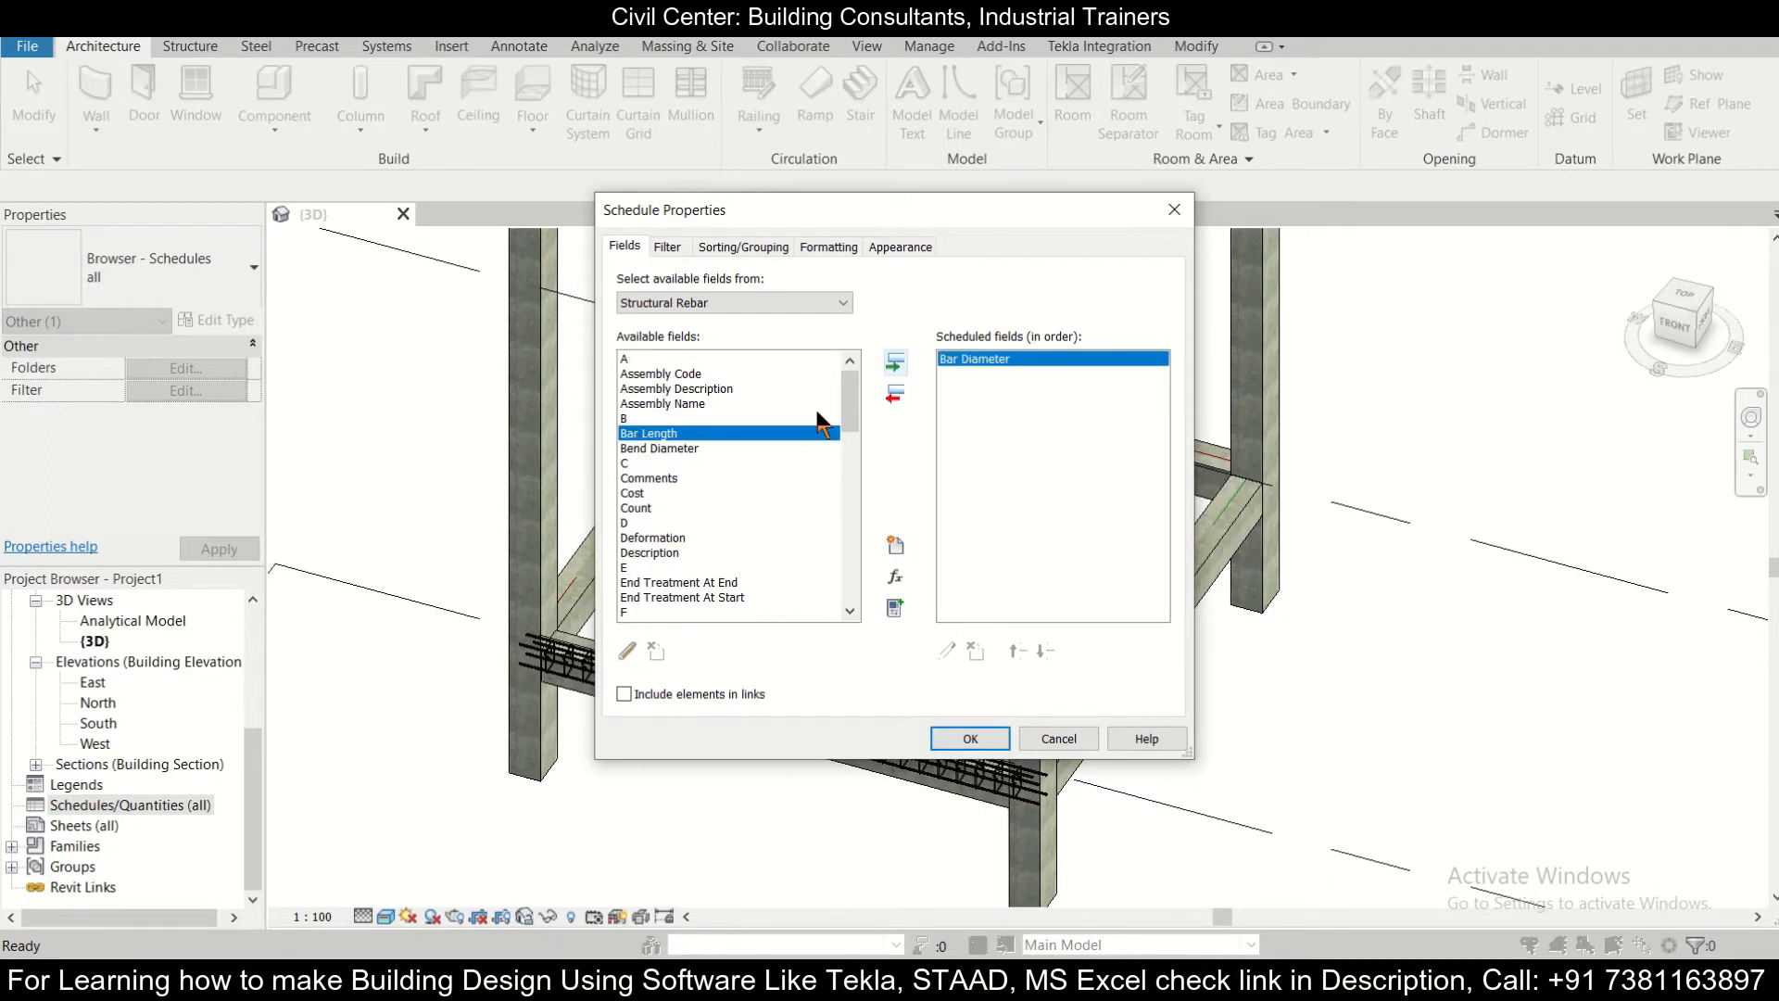
click(893, 361)
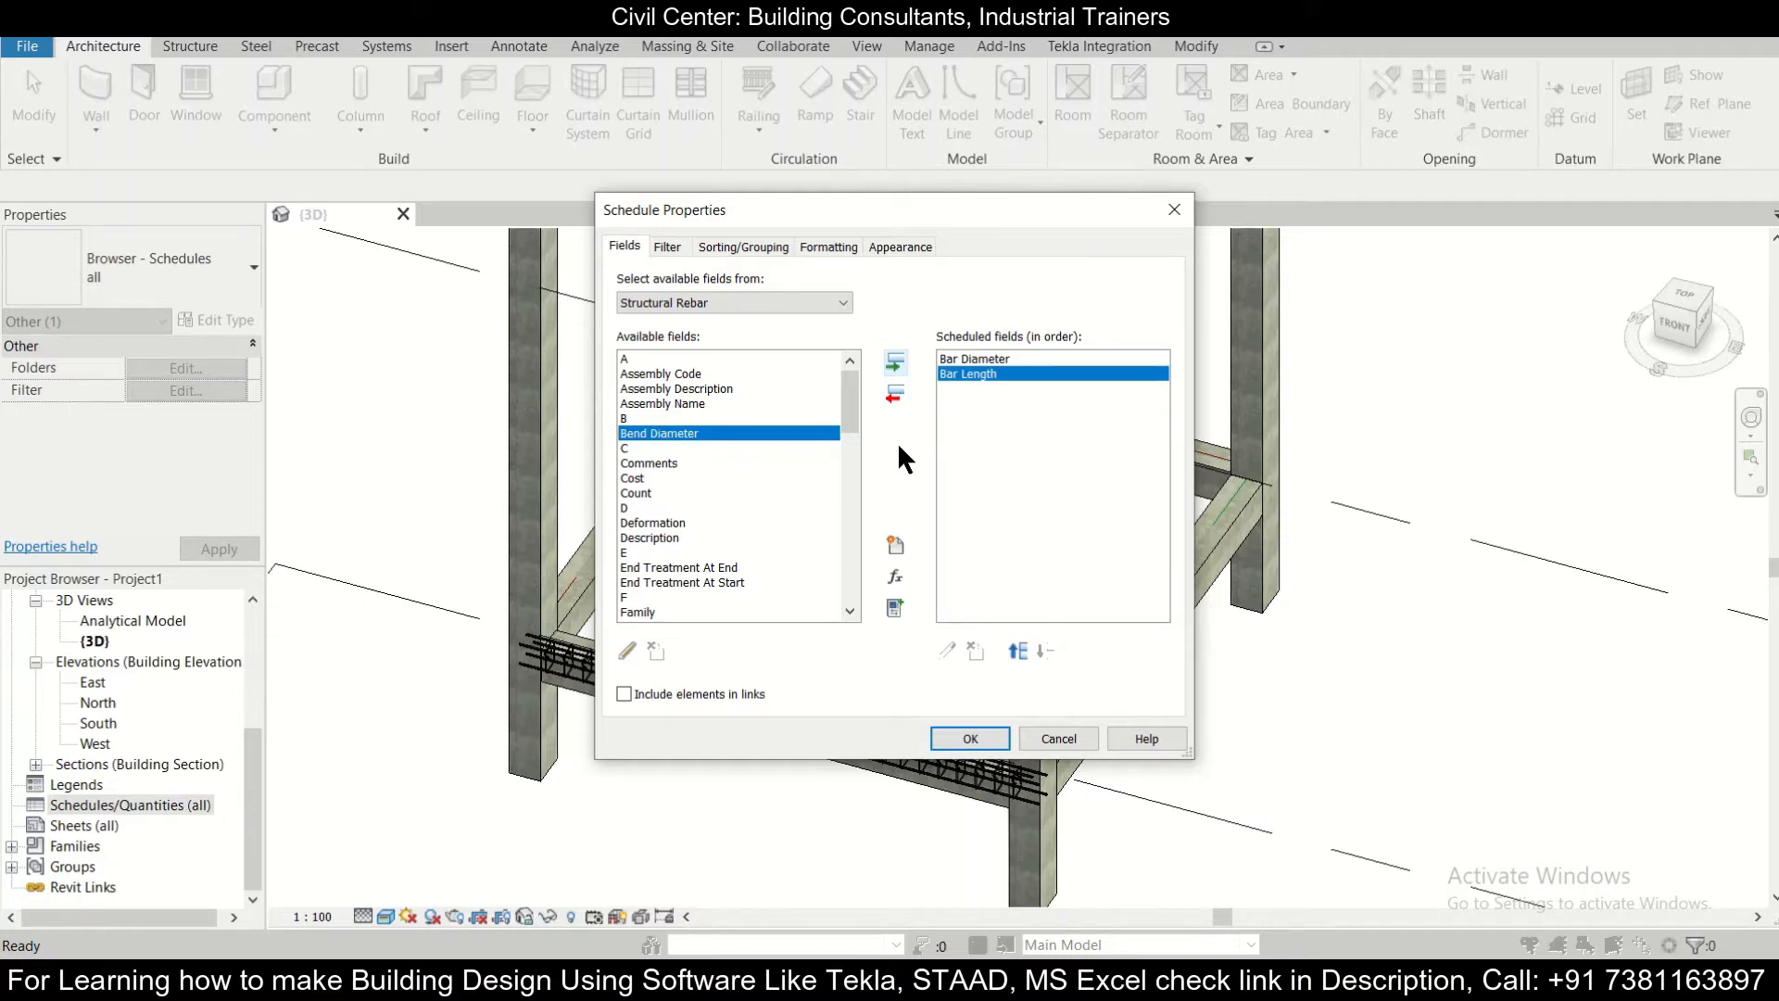
scroll(down, 3)
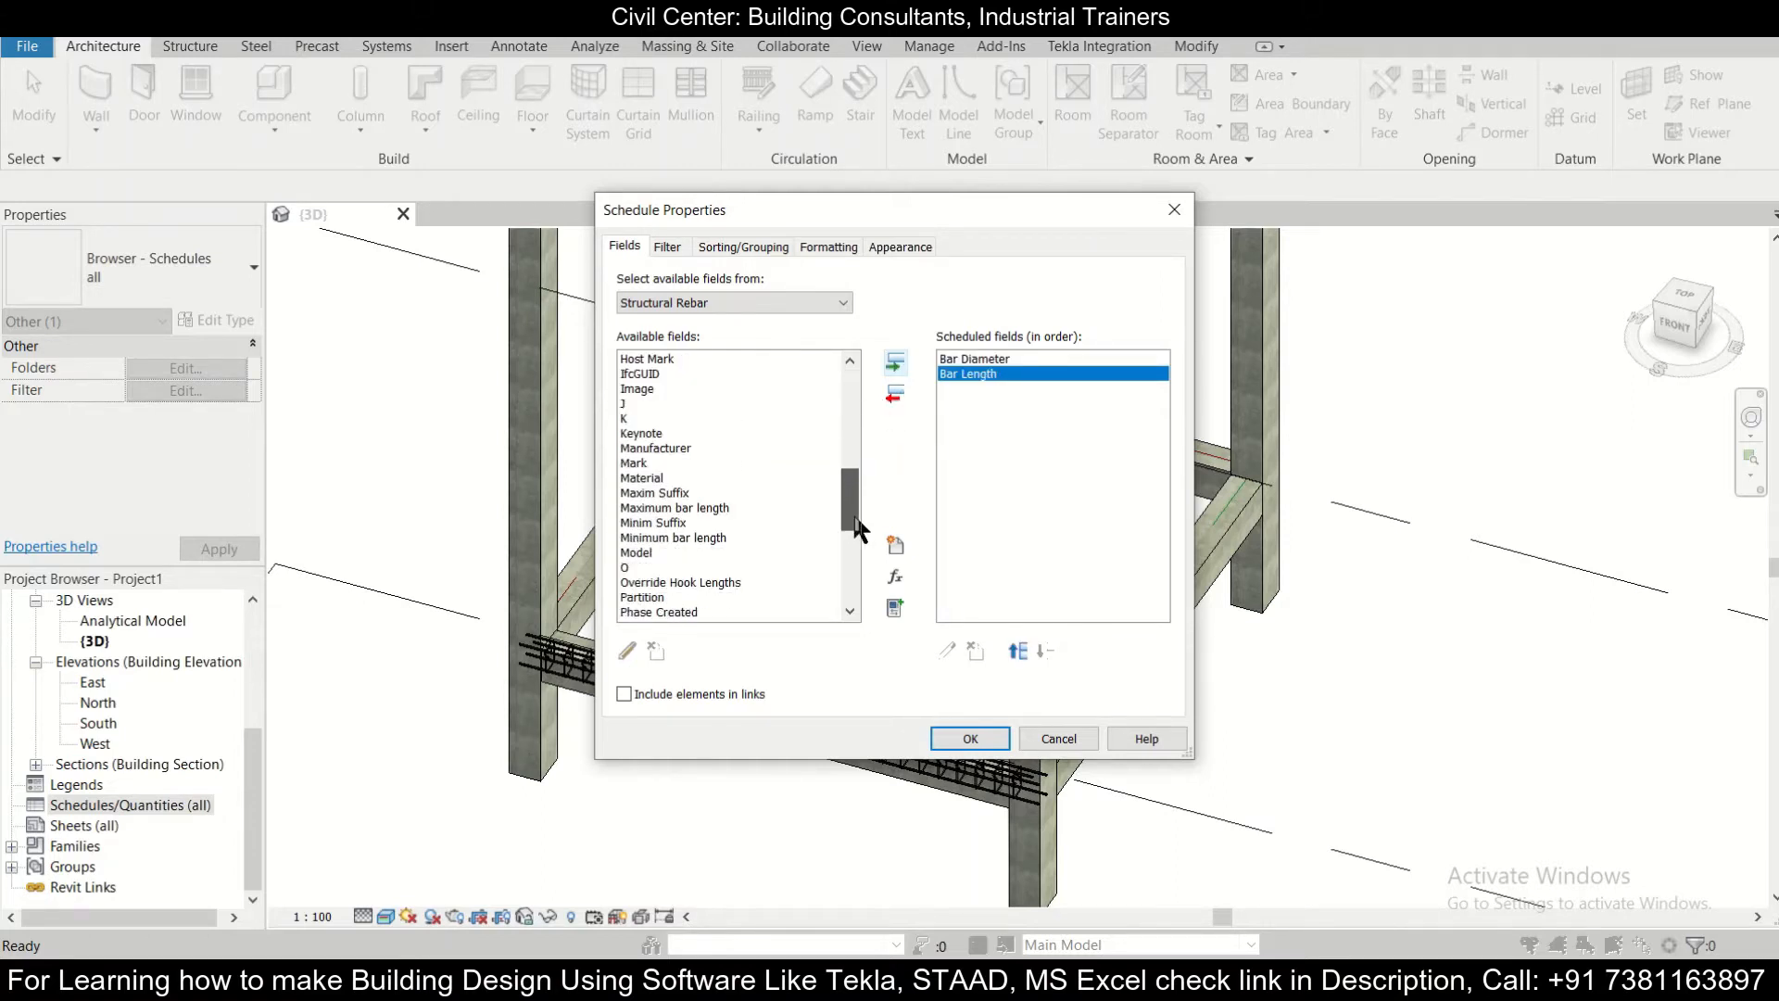
scroll(down, 3)
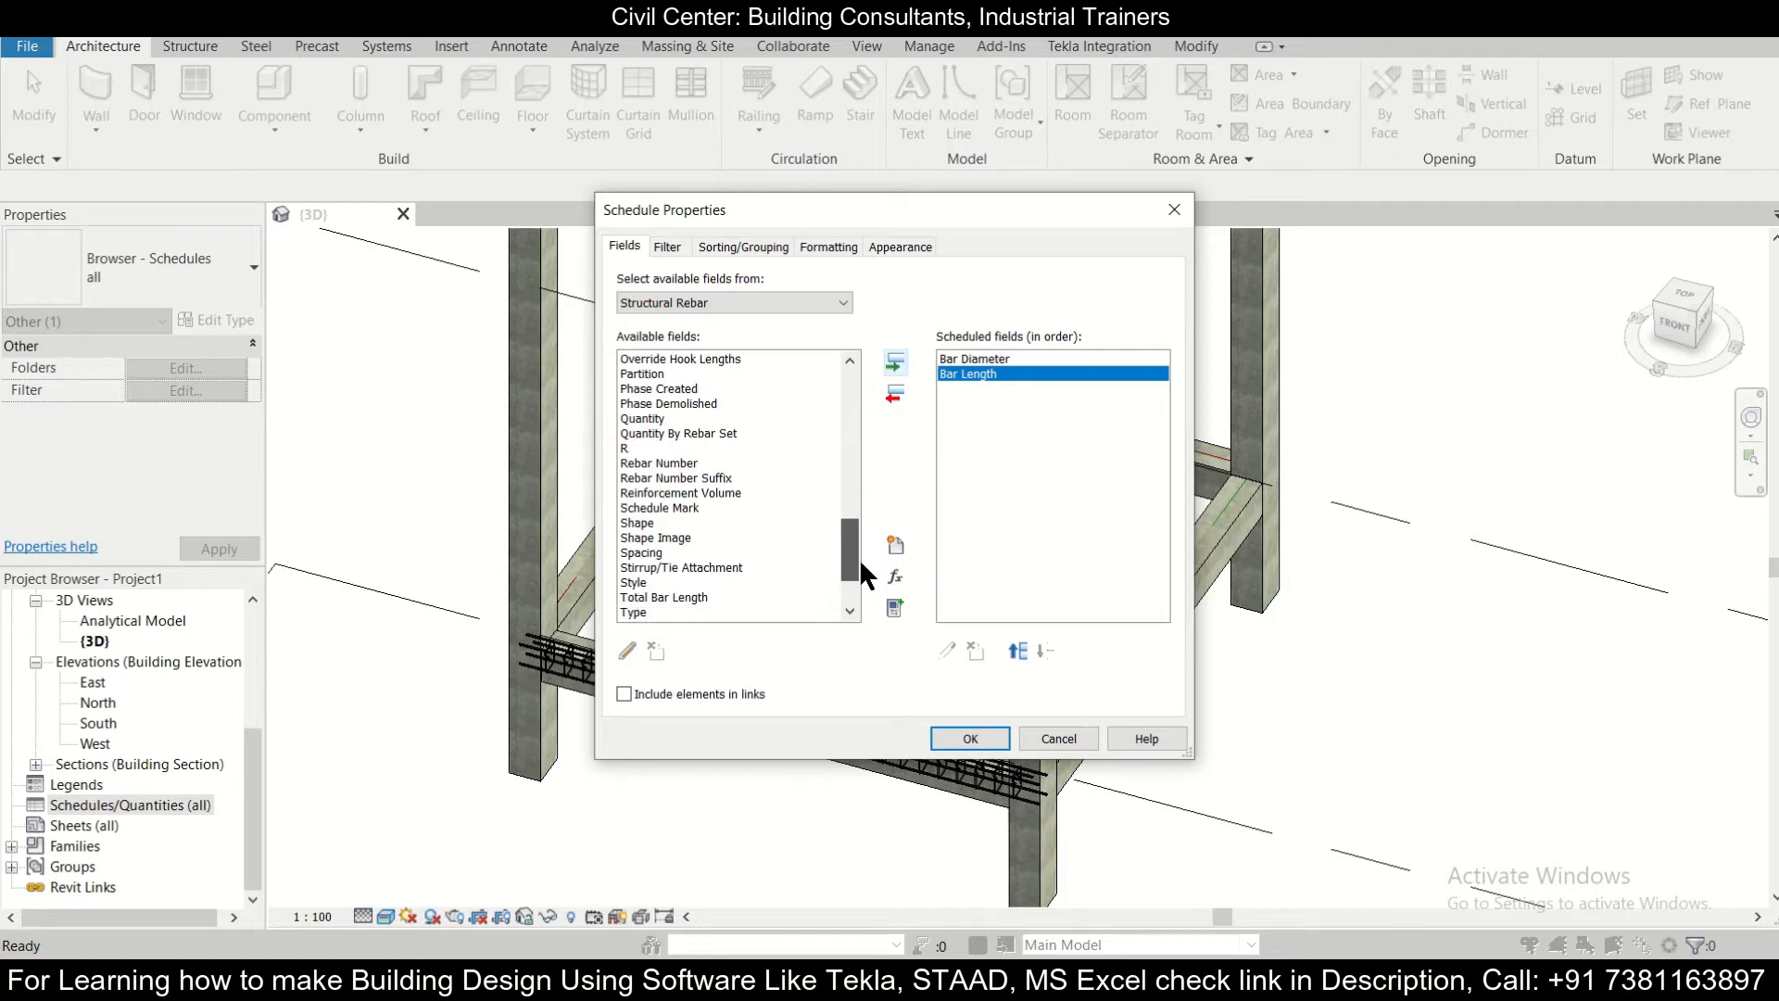
scroll(down, 3)
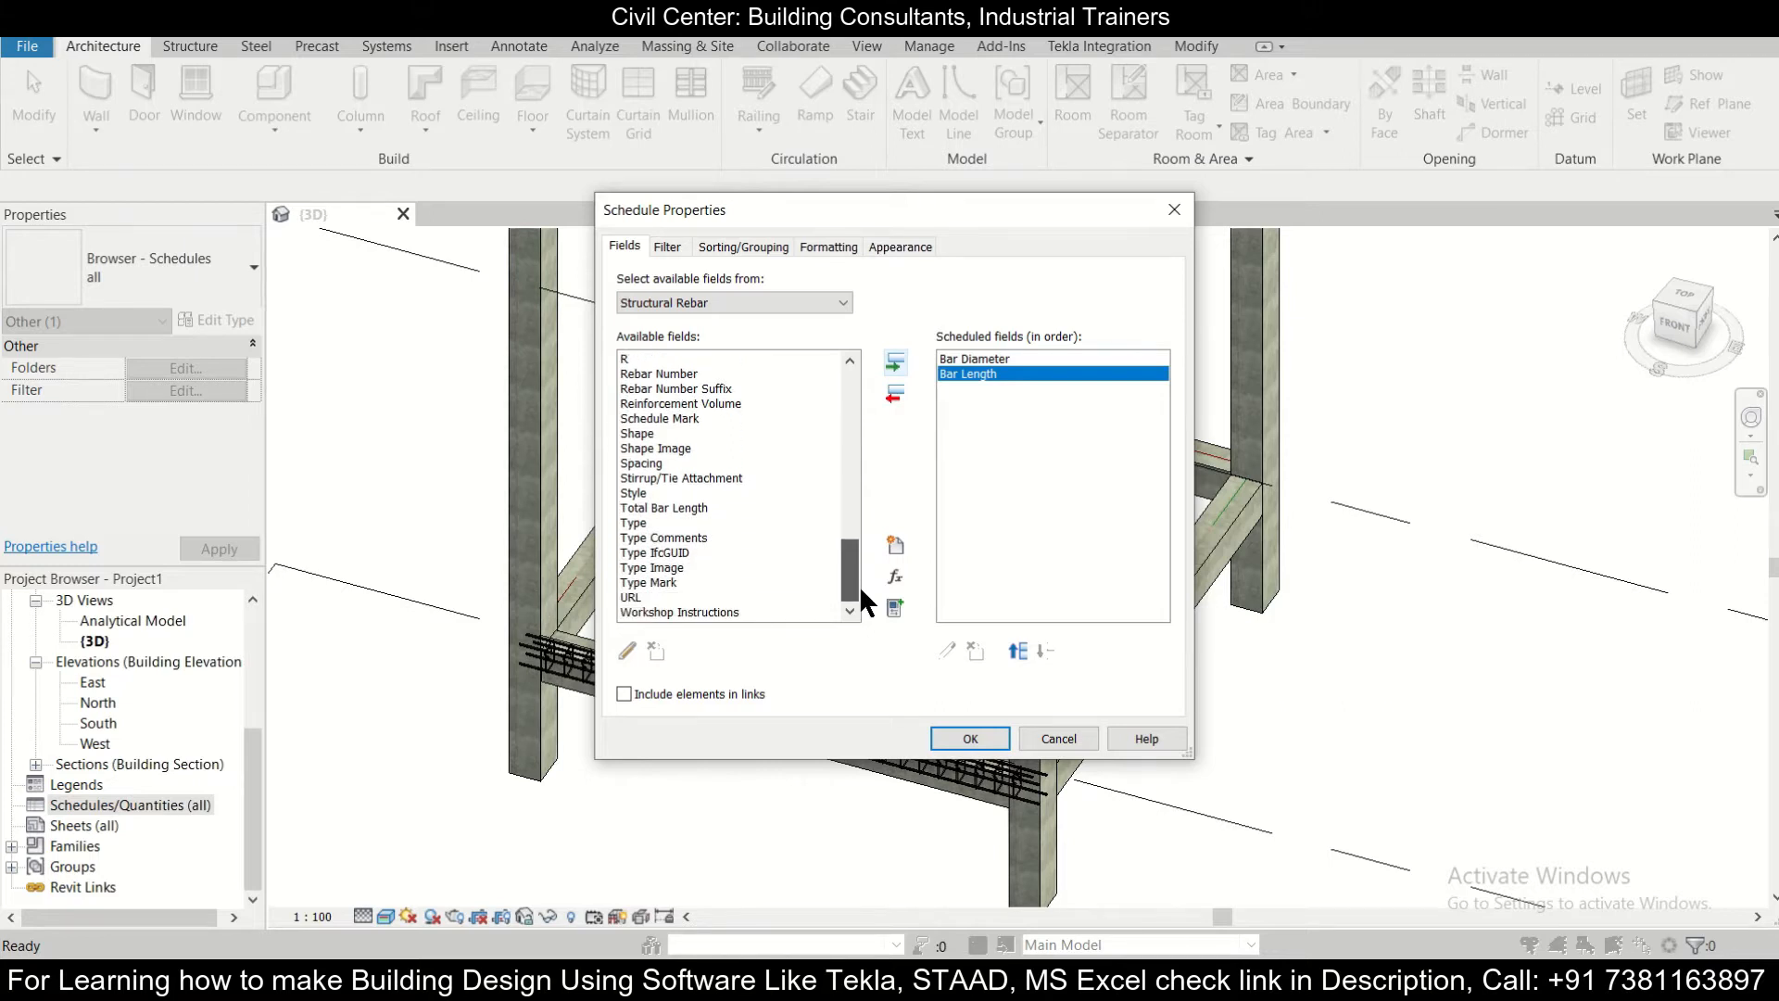
scroll(up, 3)
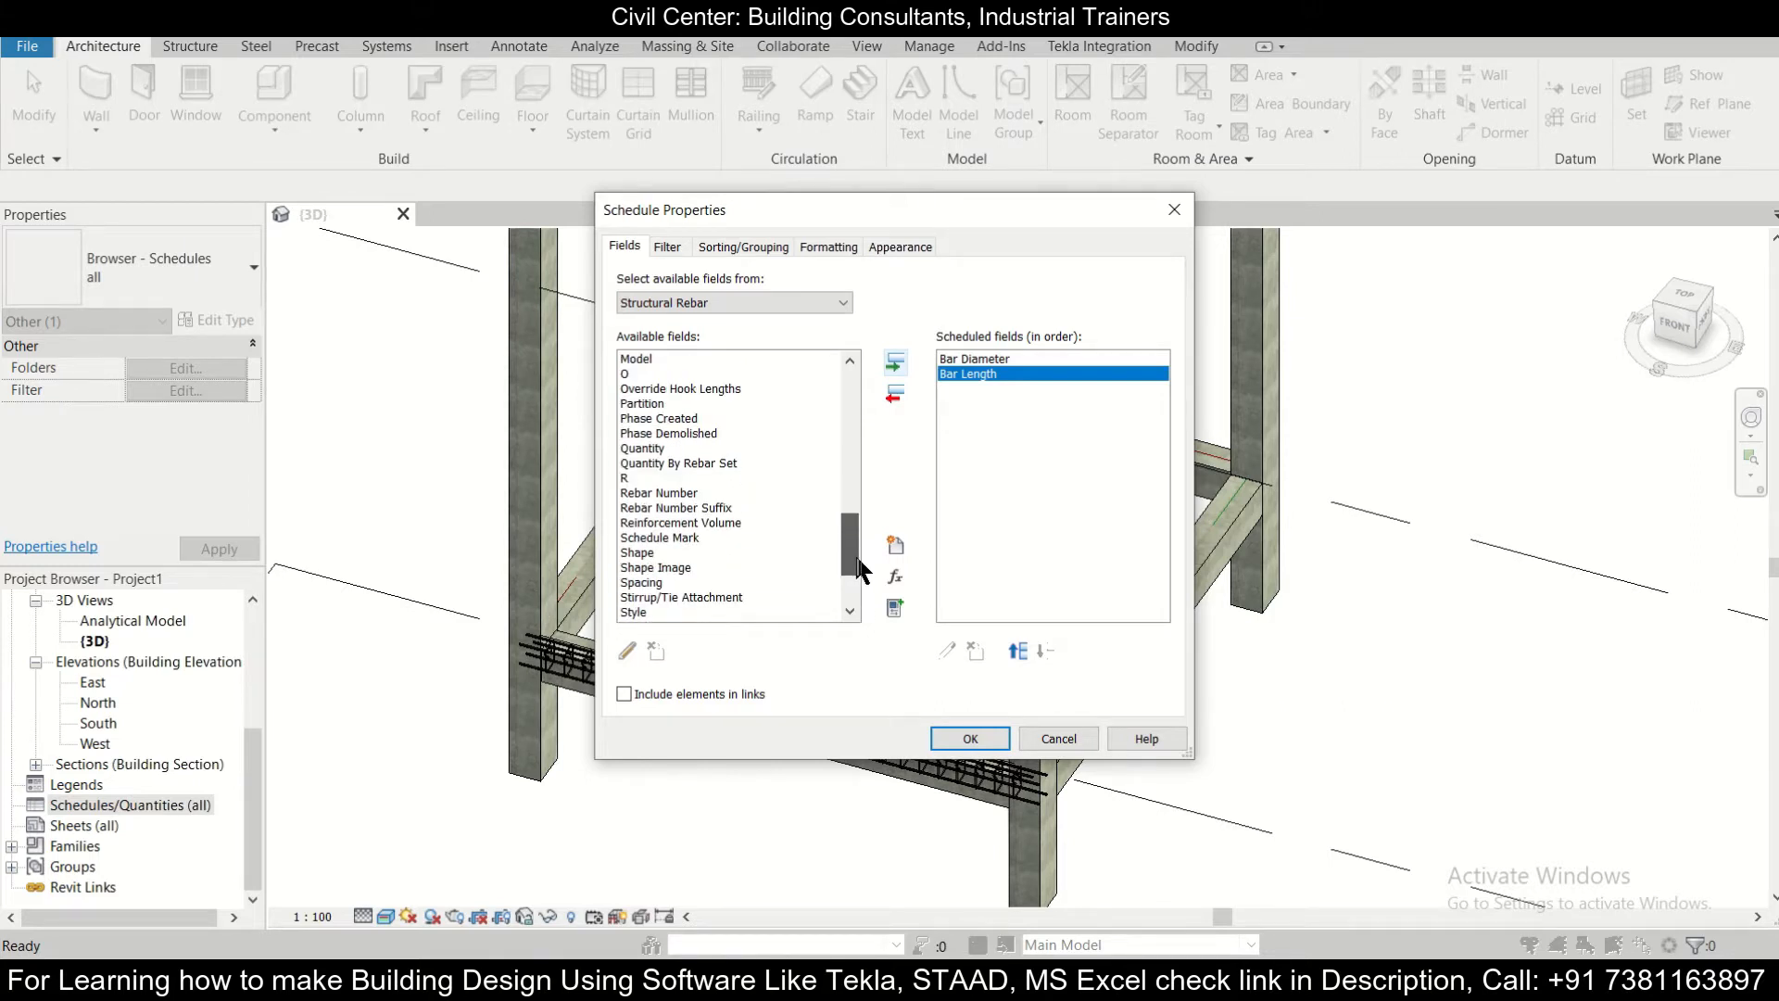
scroll(up, 3)
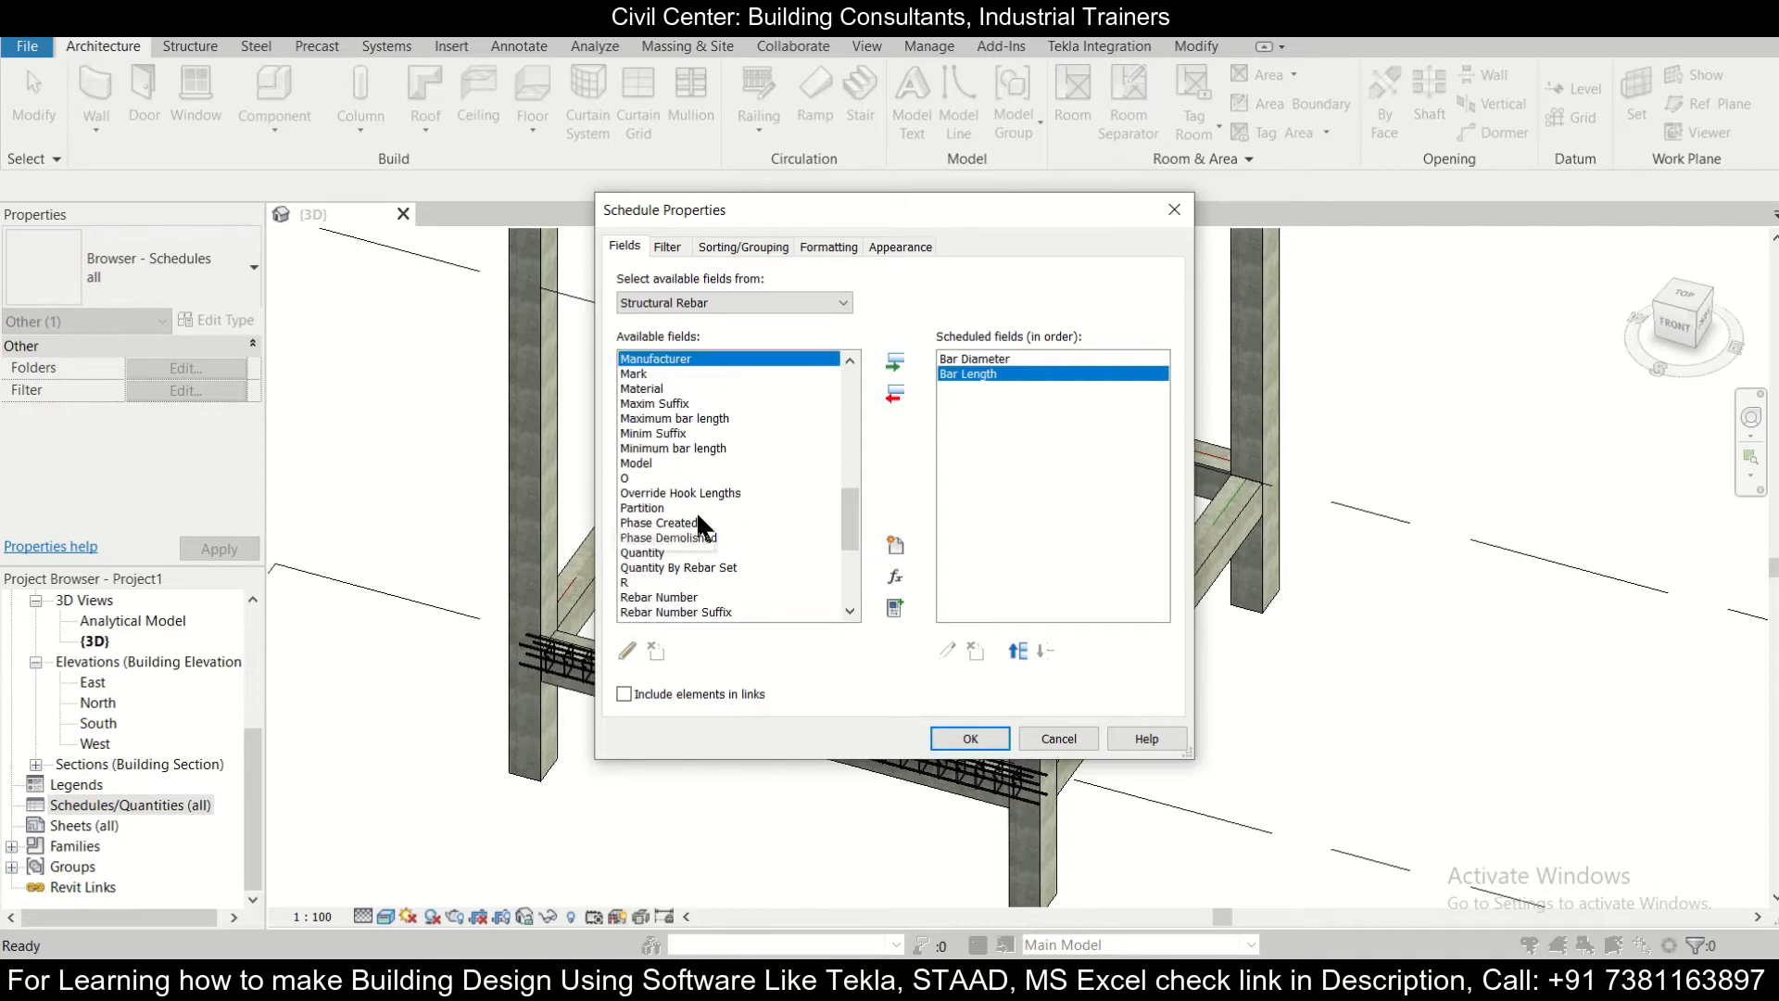
click(634, 373)
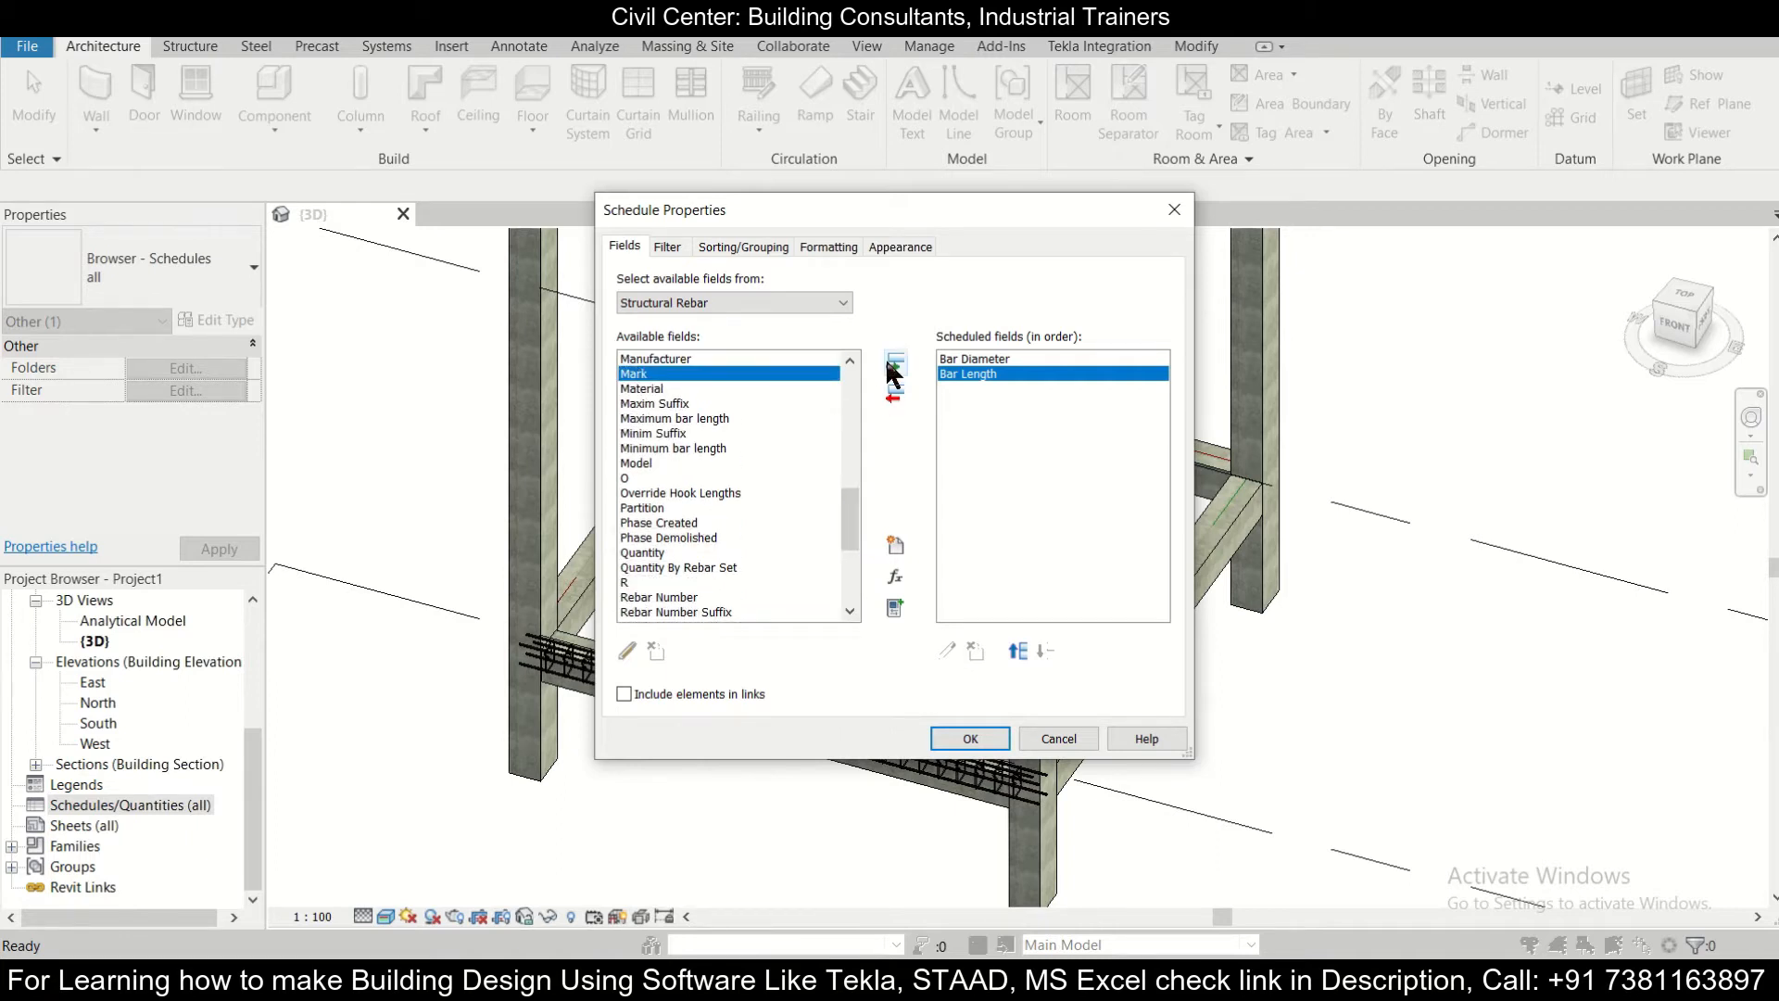
click(893, 363)
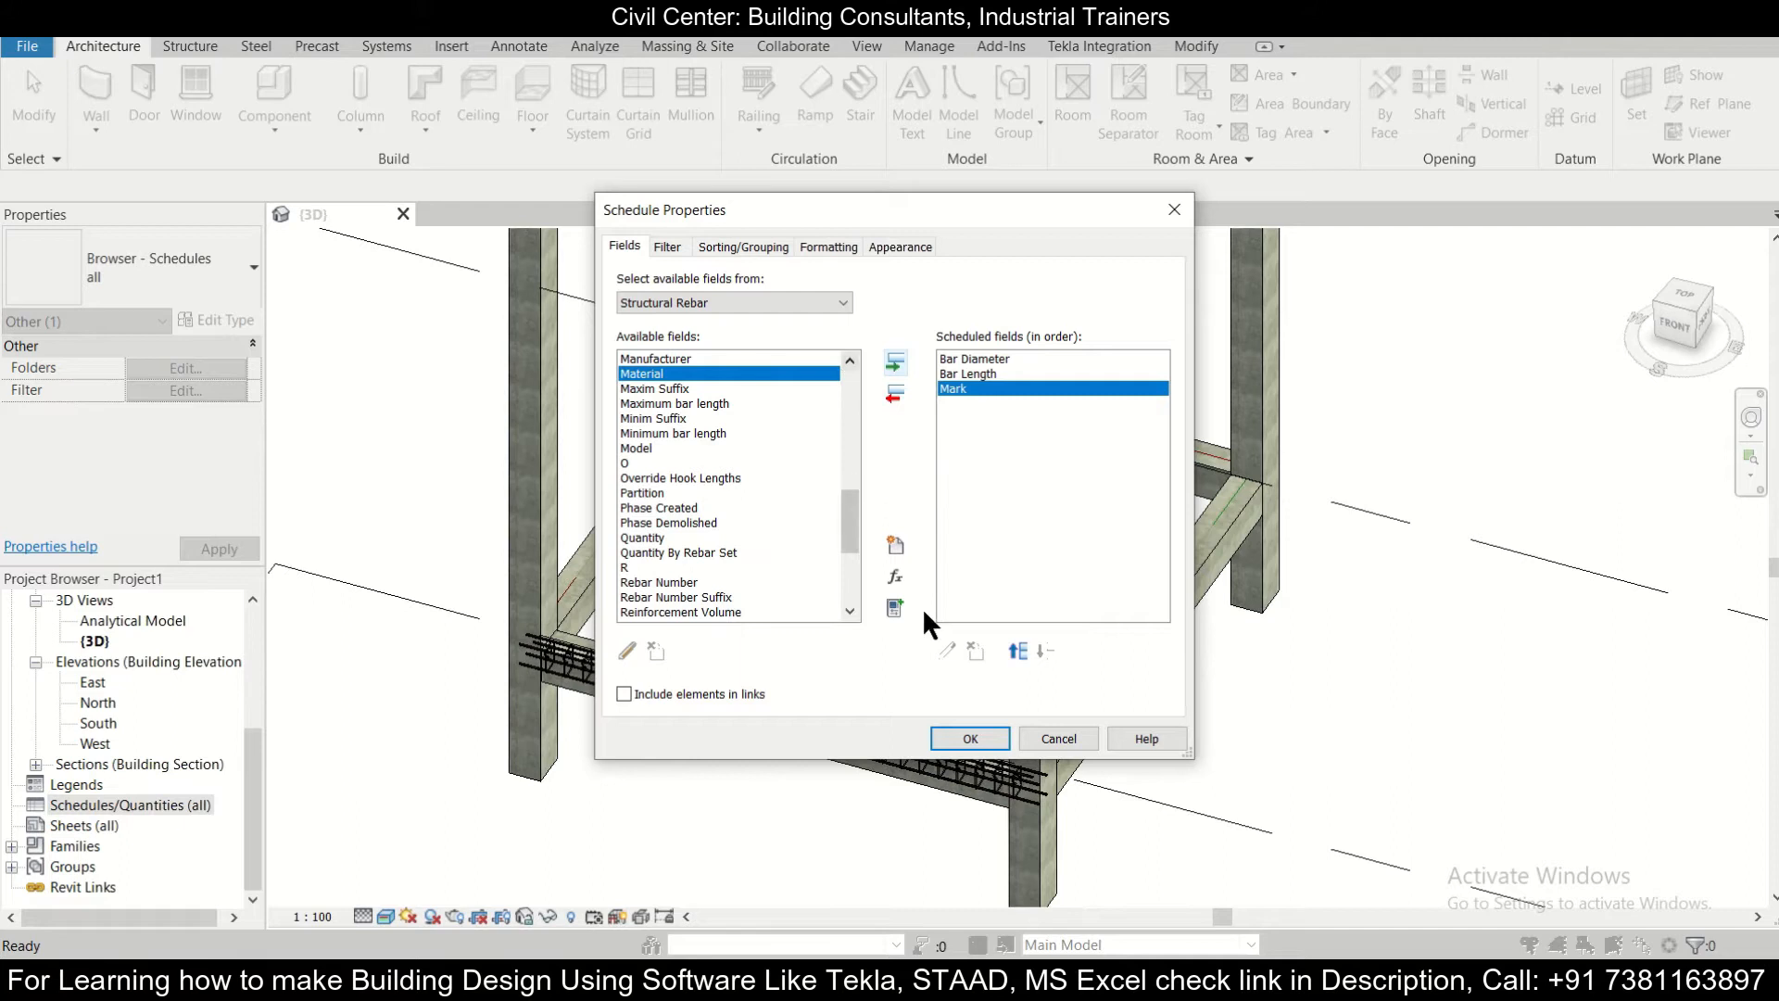
mouse_move(1024, 426)
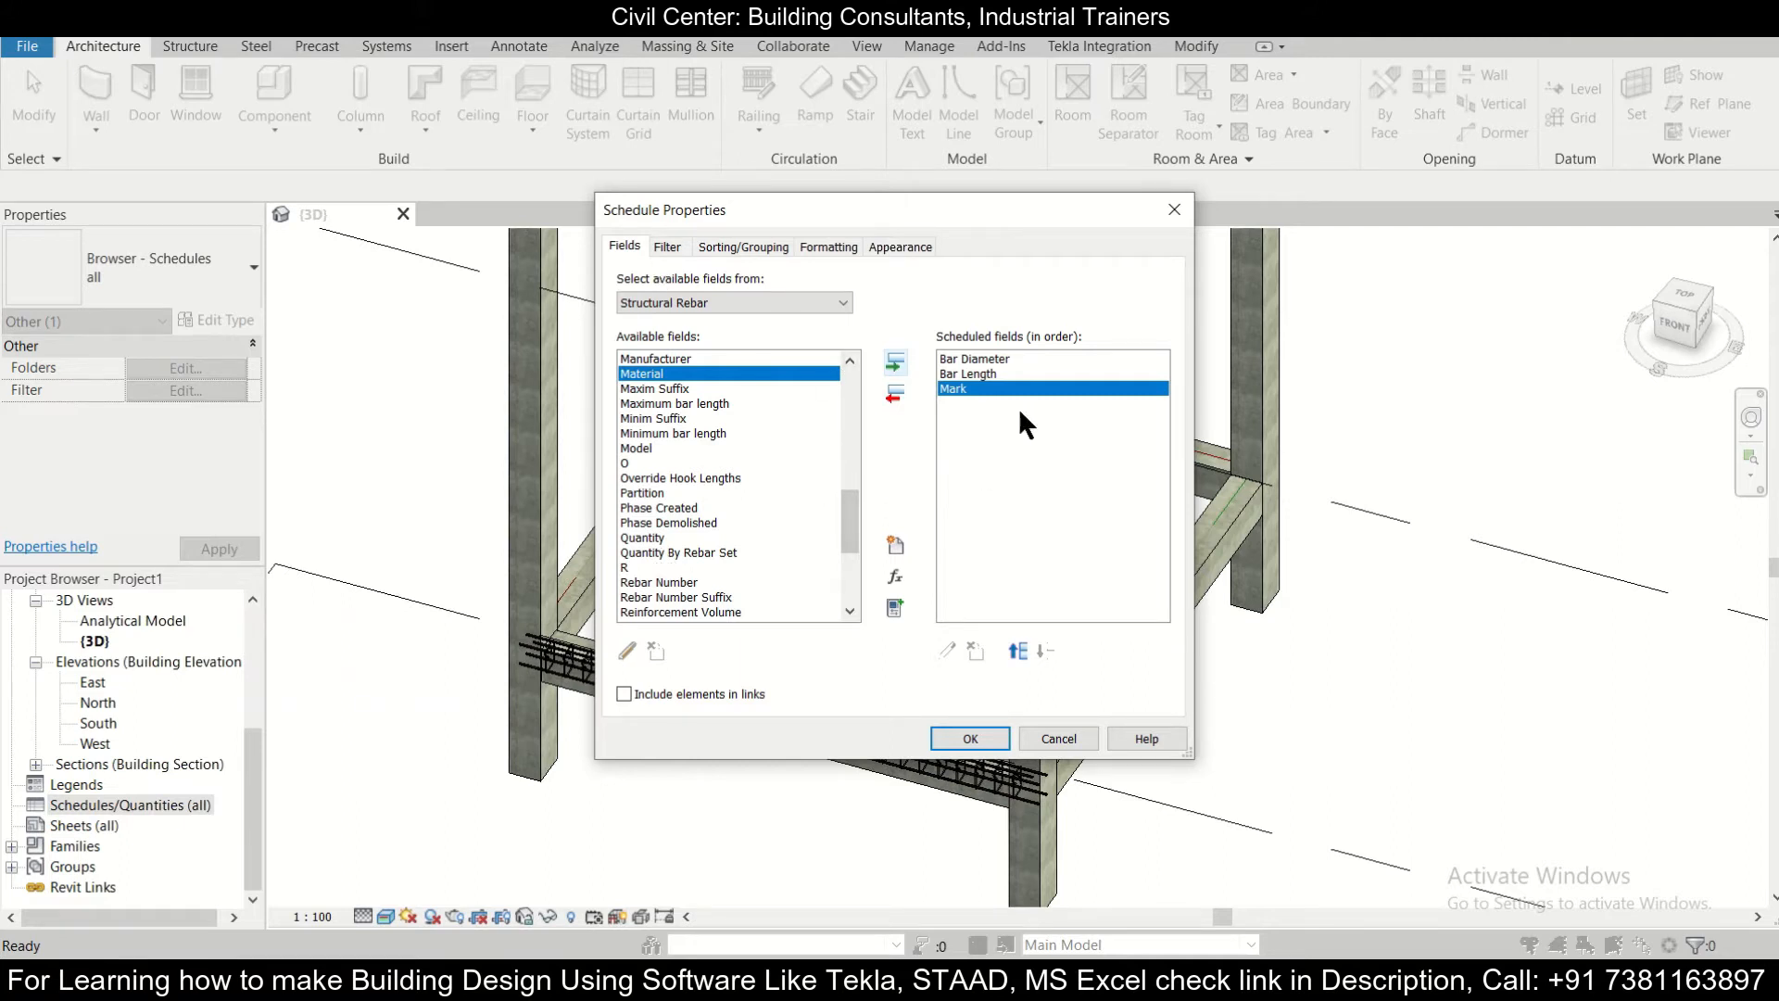
mouse_move(945, 748)
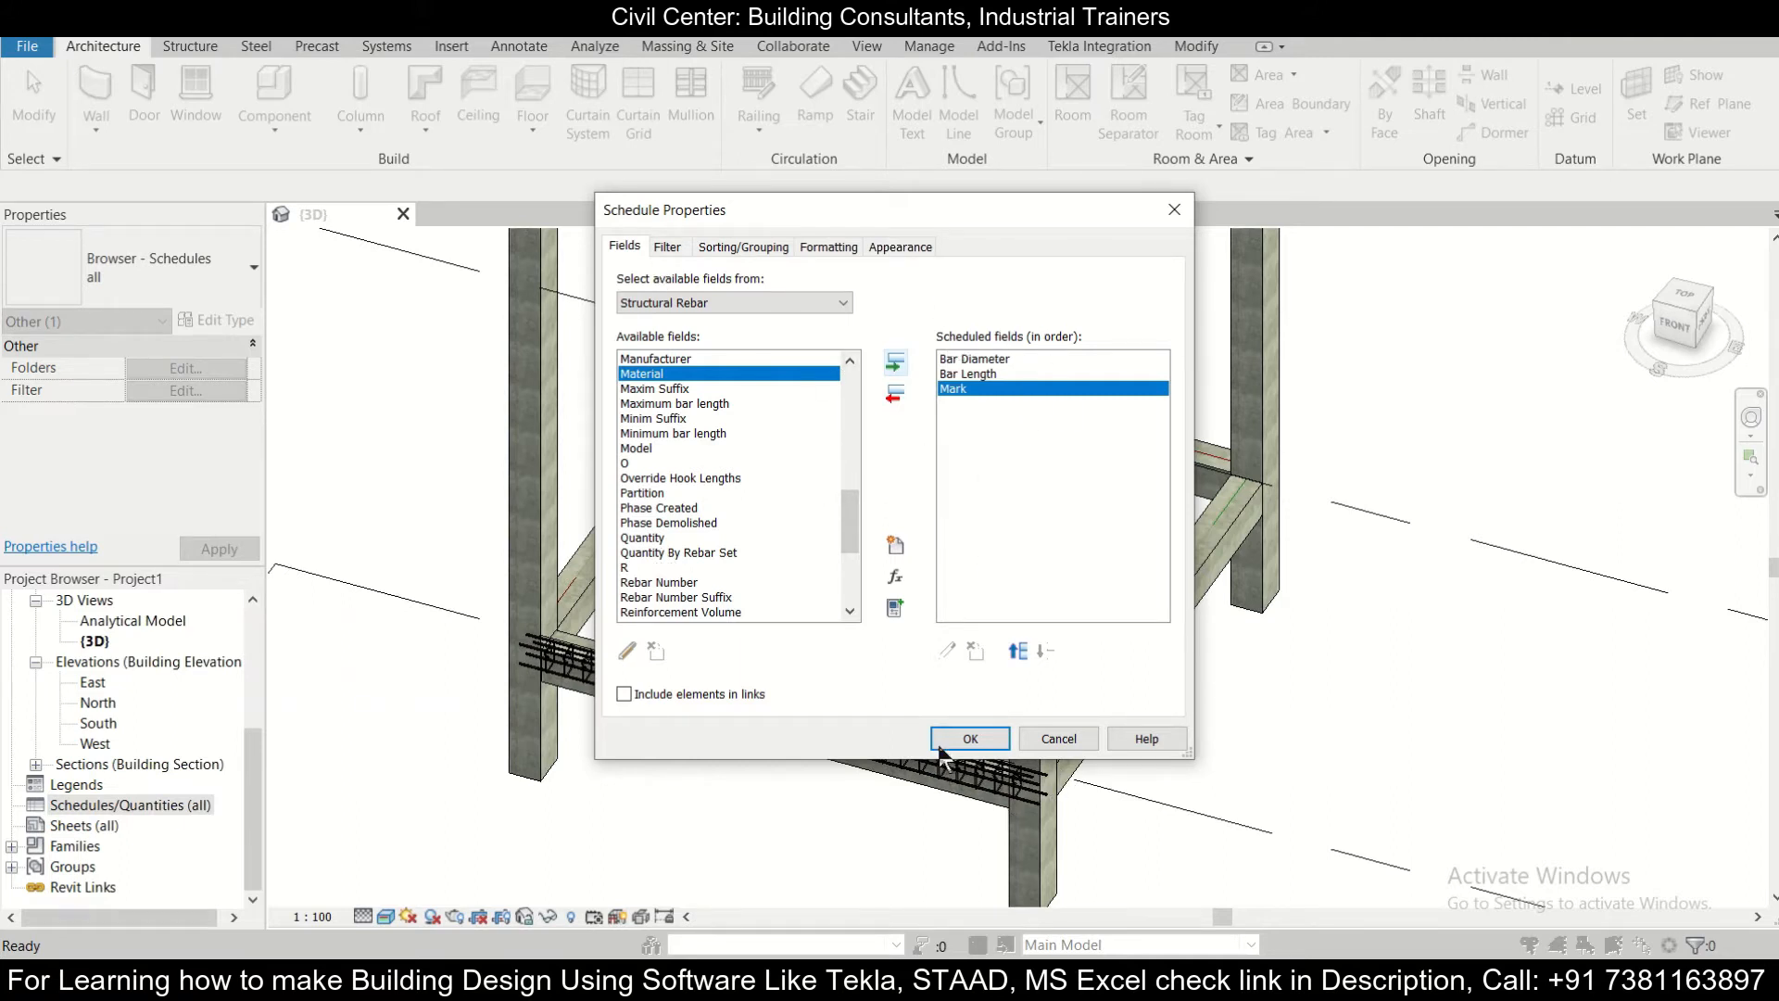
- Generate the Rebar Schedule and inspect the 1500 mm rows in the Bar Length column
click(969, 739)
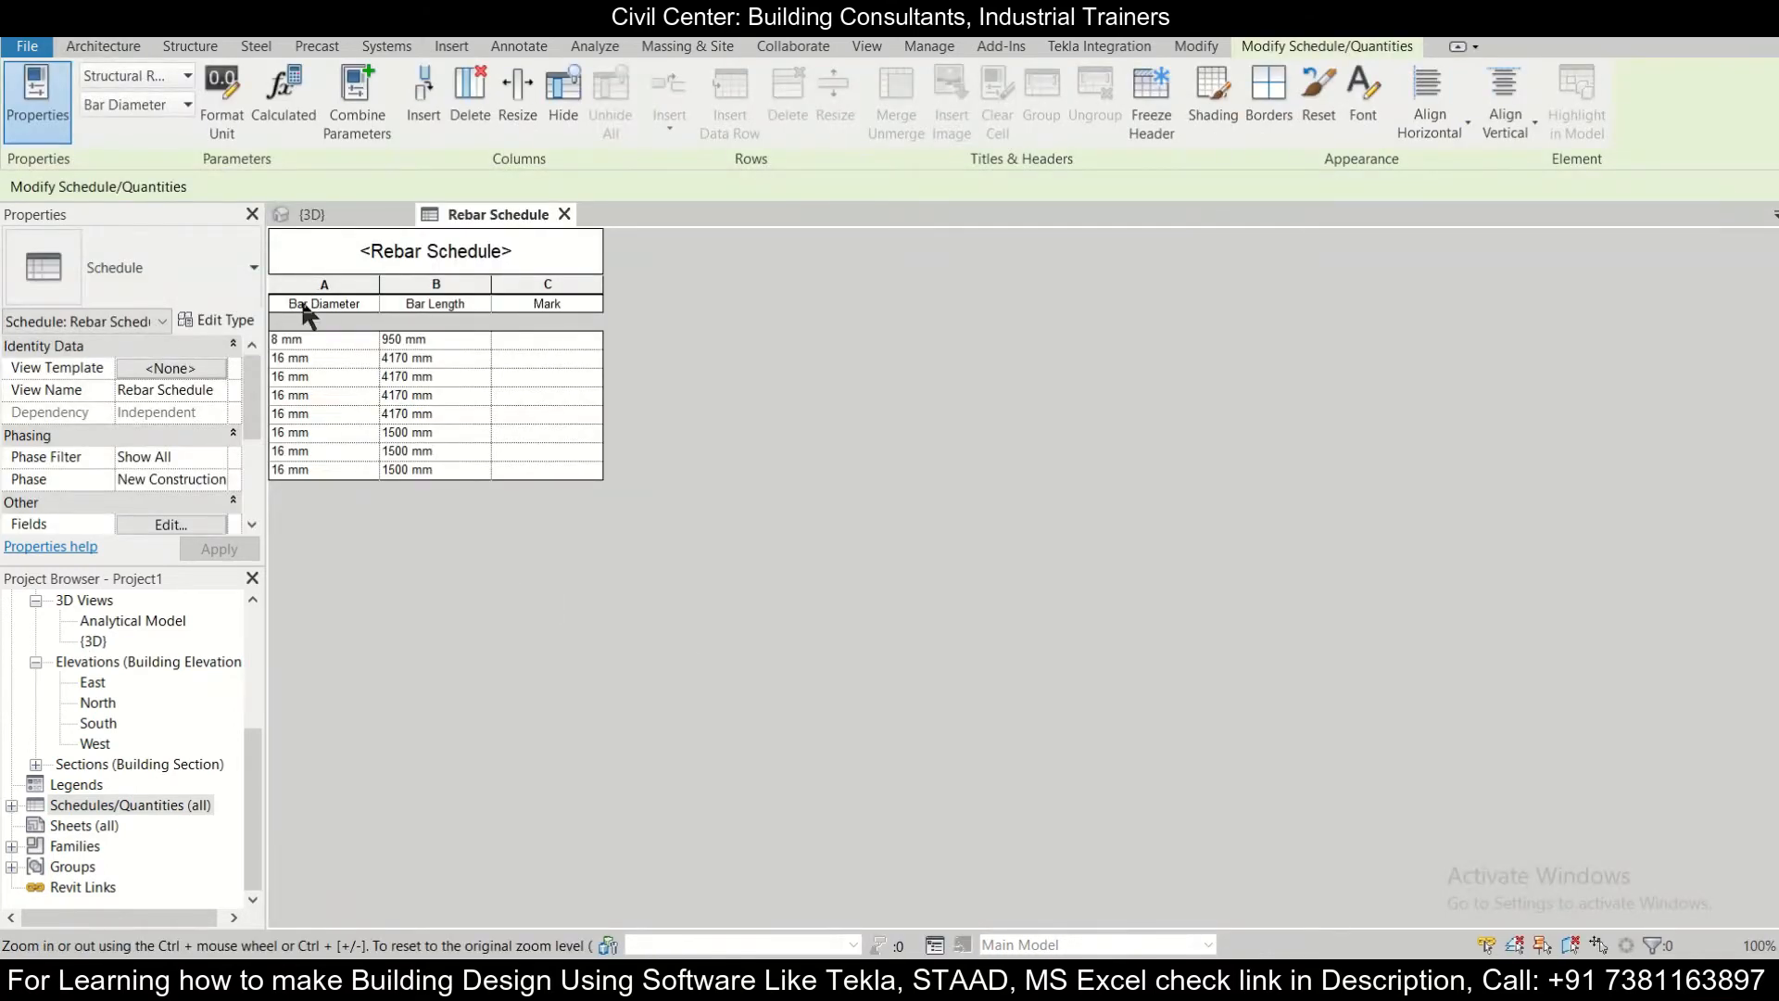
mouse_move(336, 332)
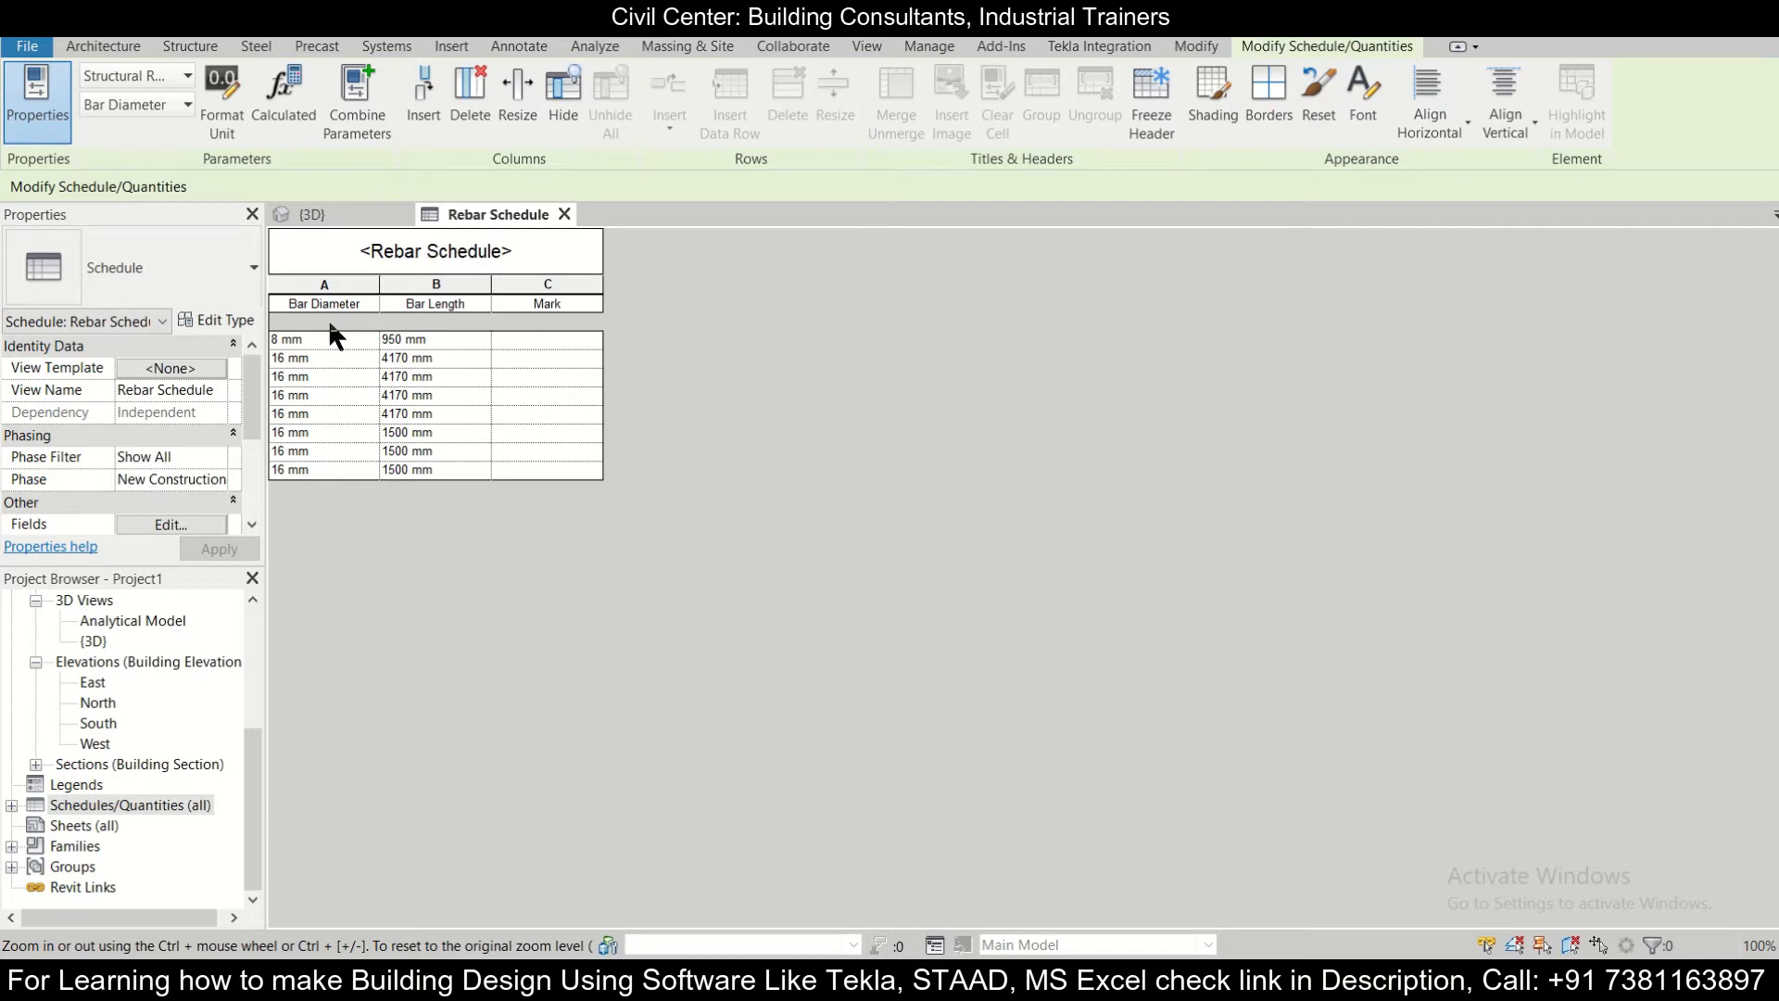
mouse_move(438, 350)
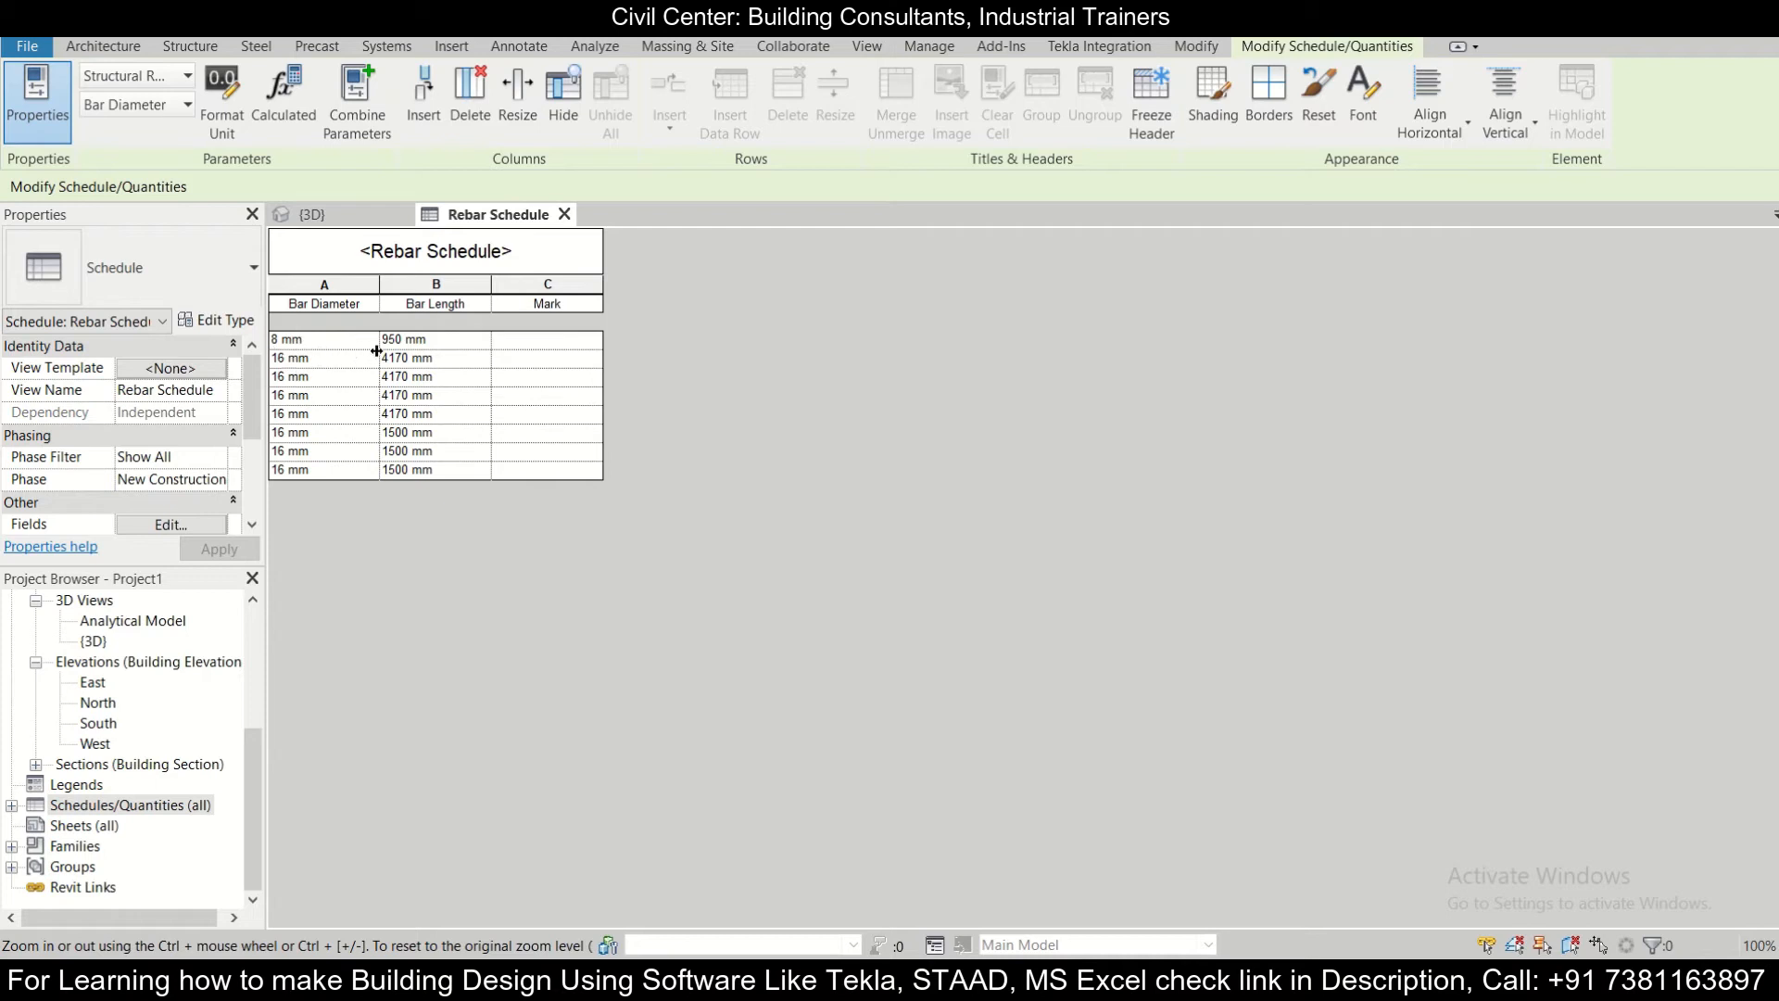
mouse_move(400, 352)
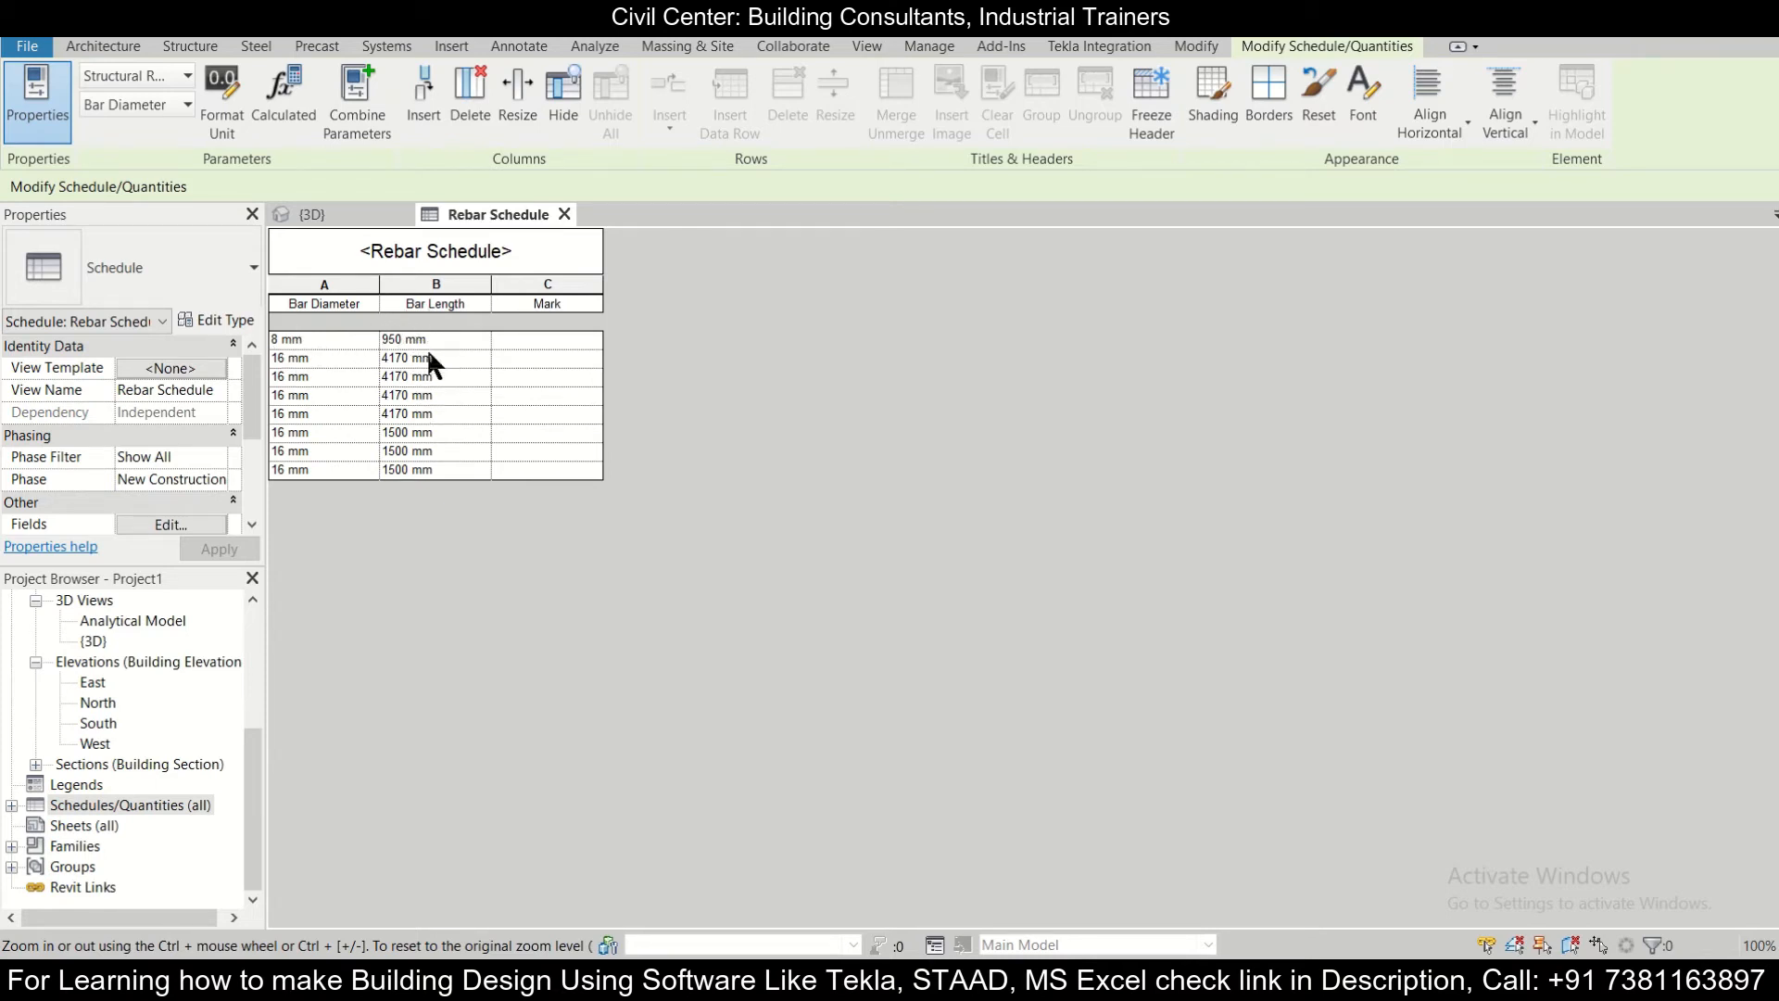
mouse_move(335, 374)
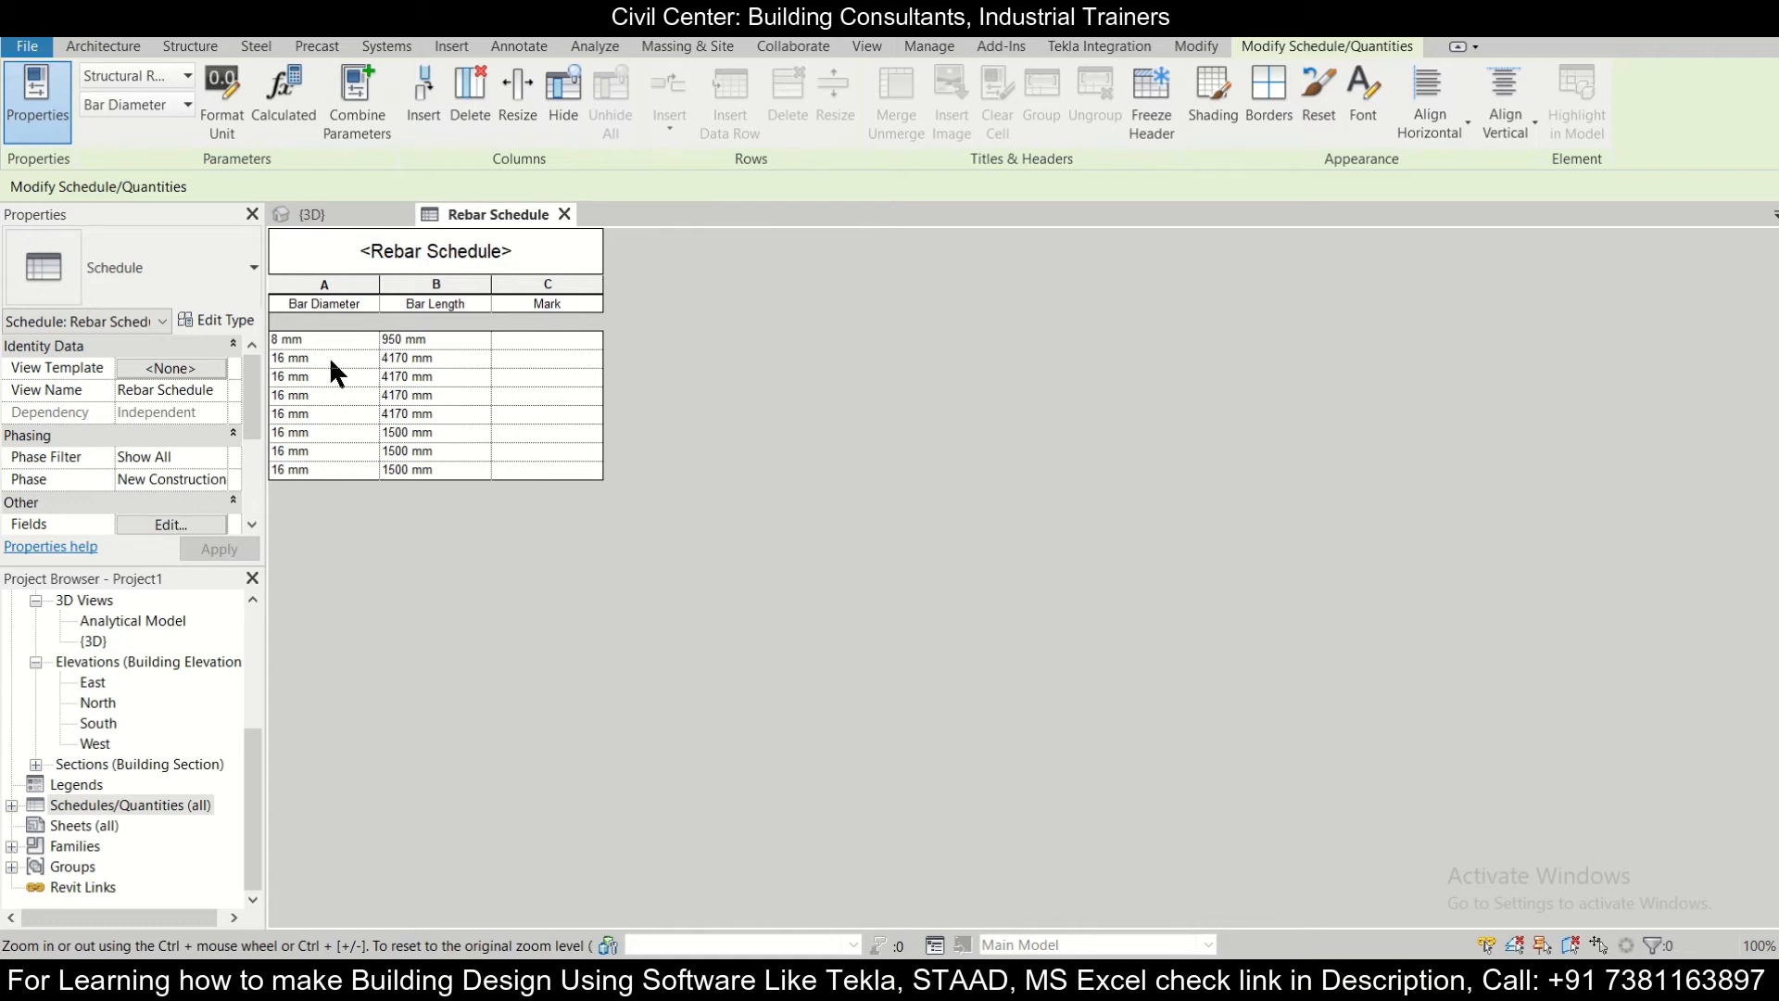
mouse_move(428, 331)
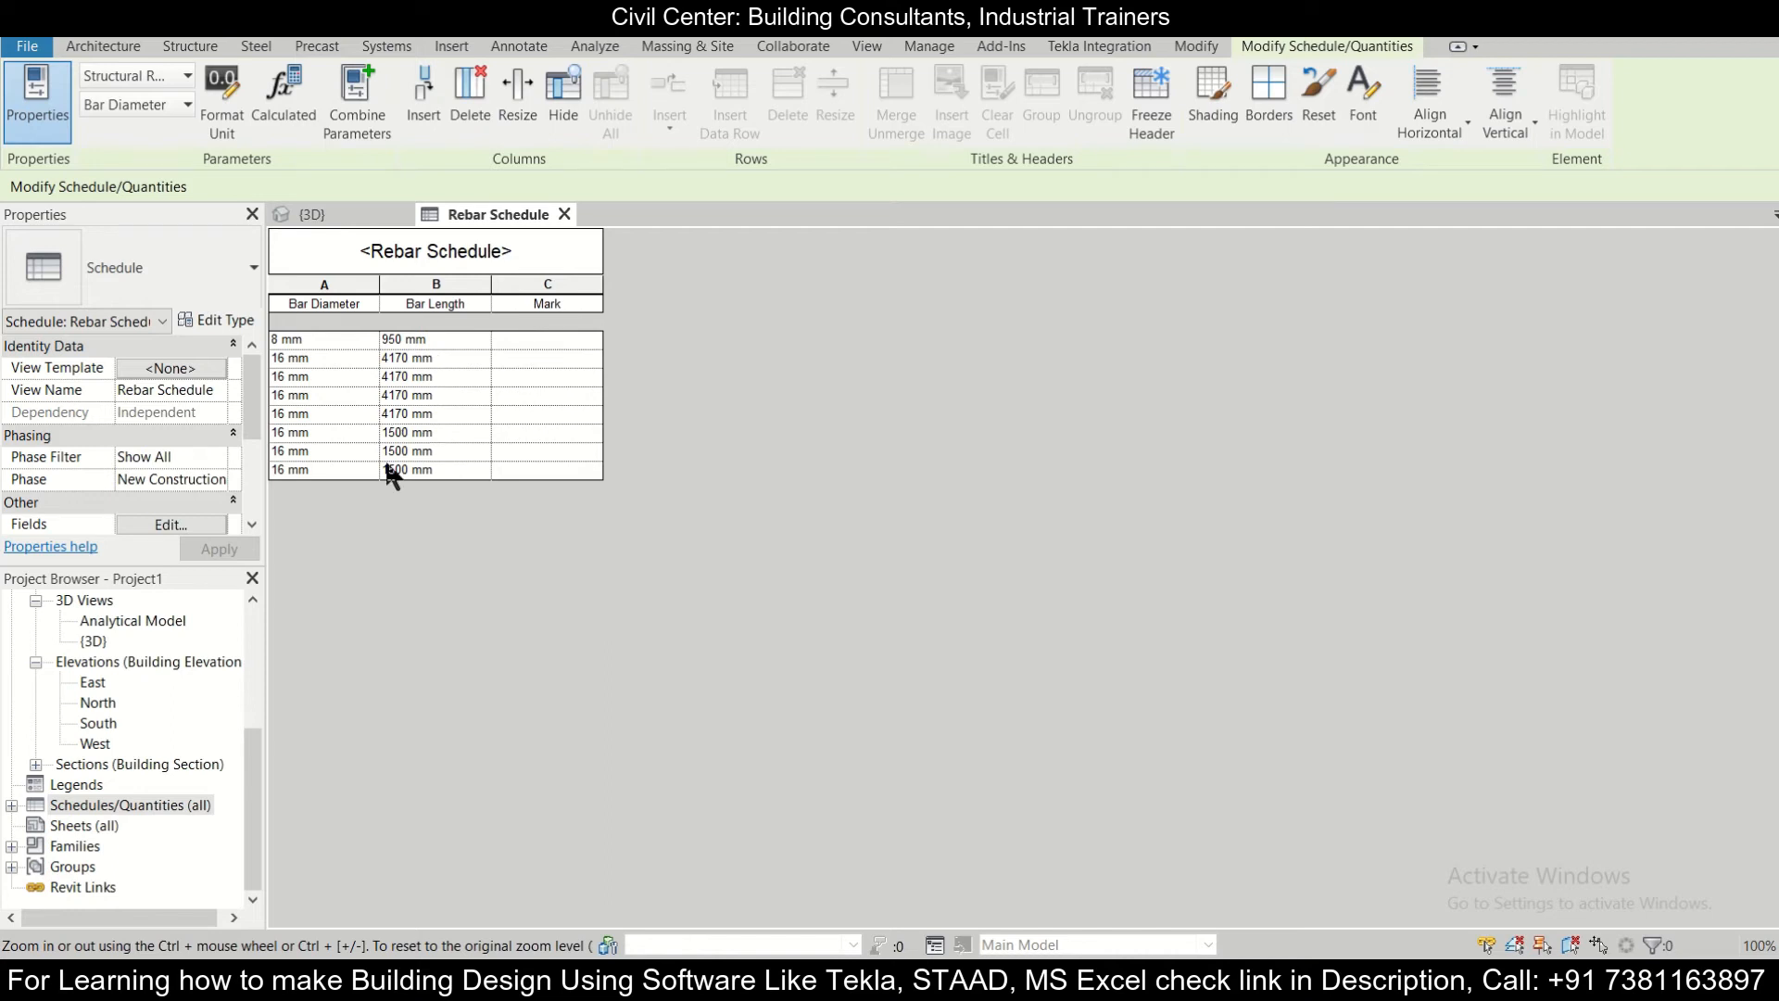
click(434, 453)
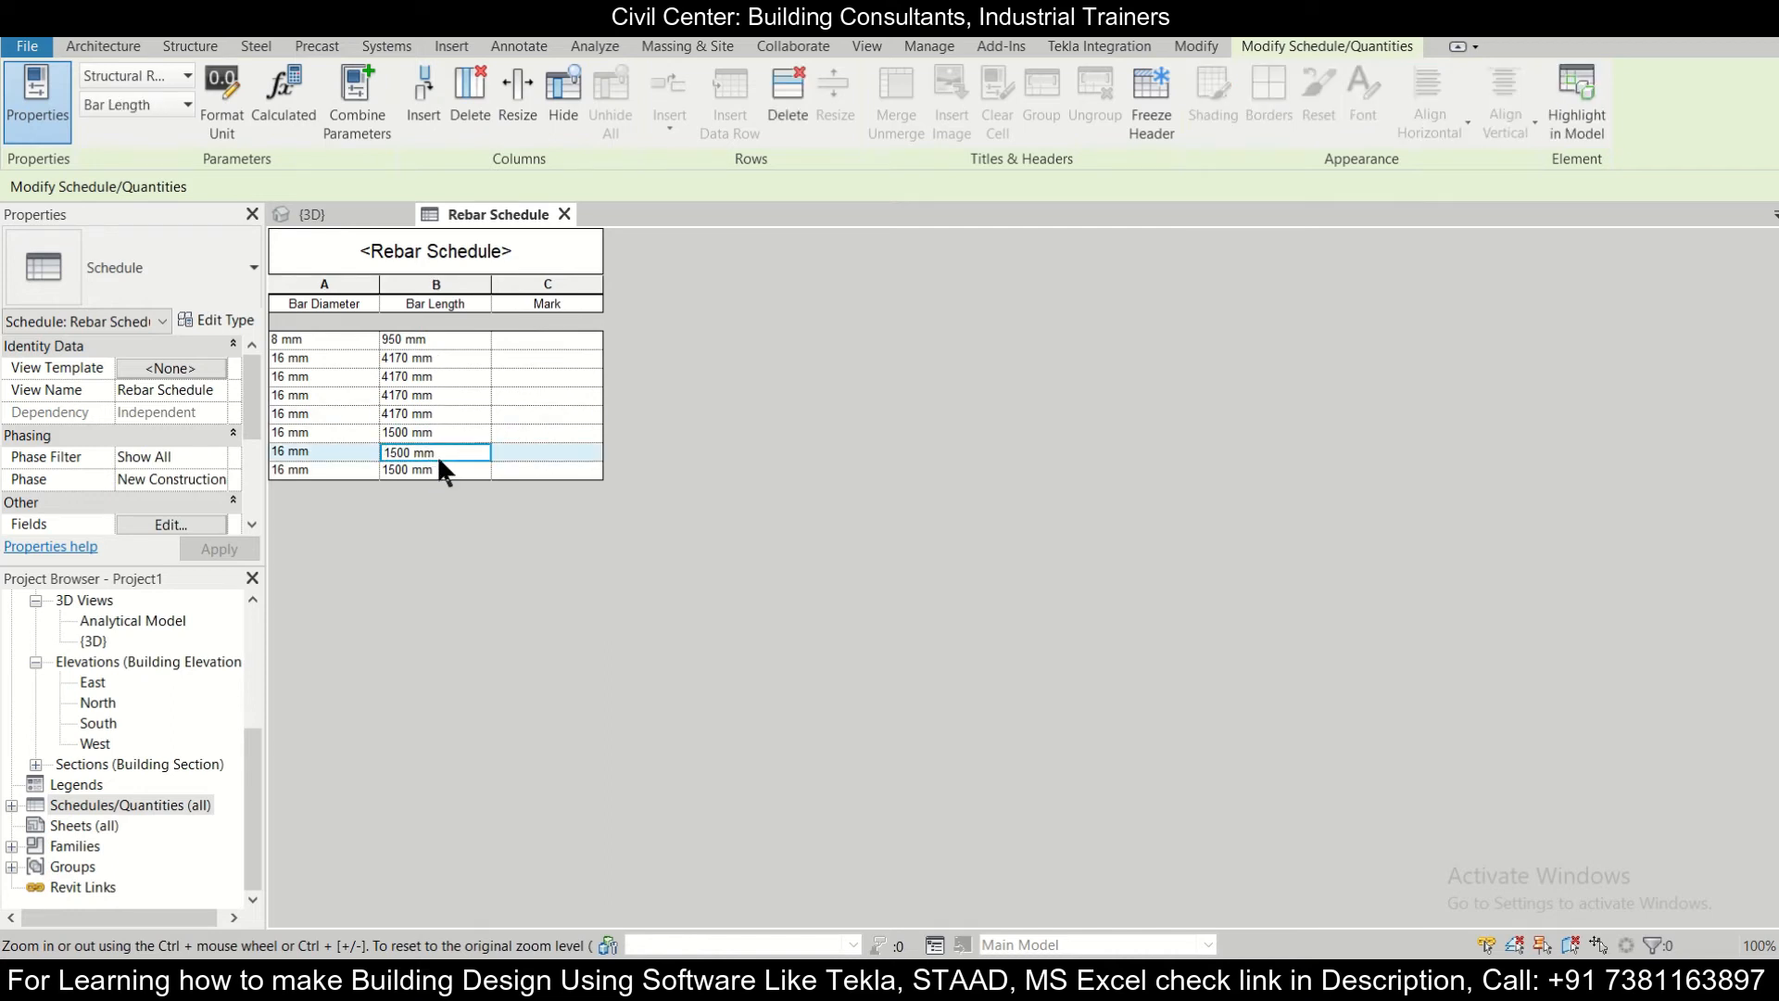
click(434, 432)
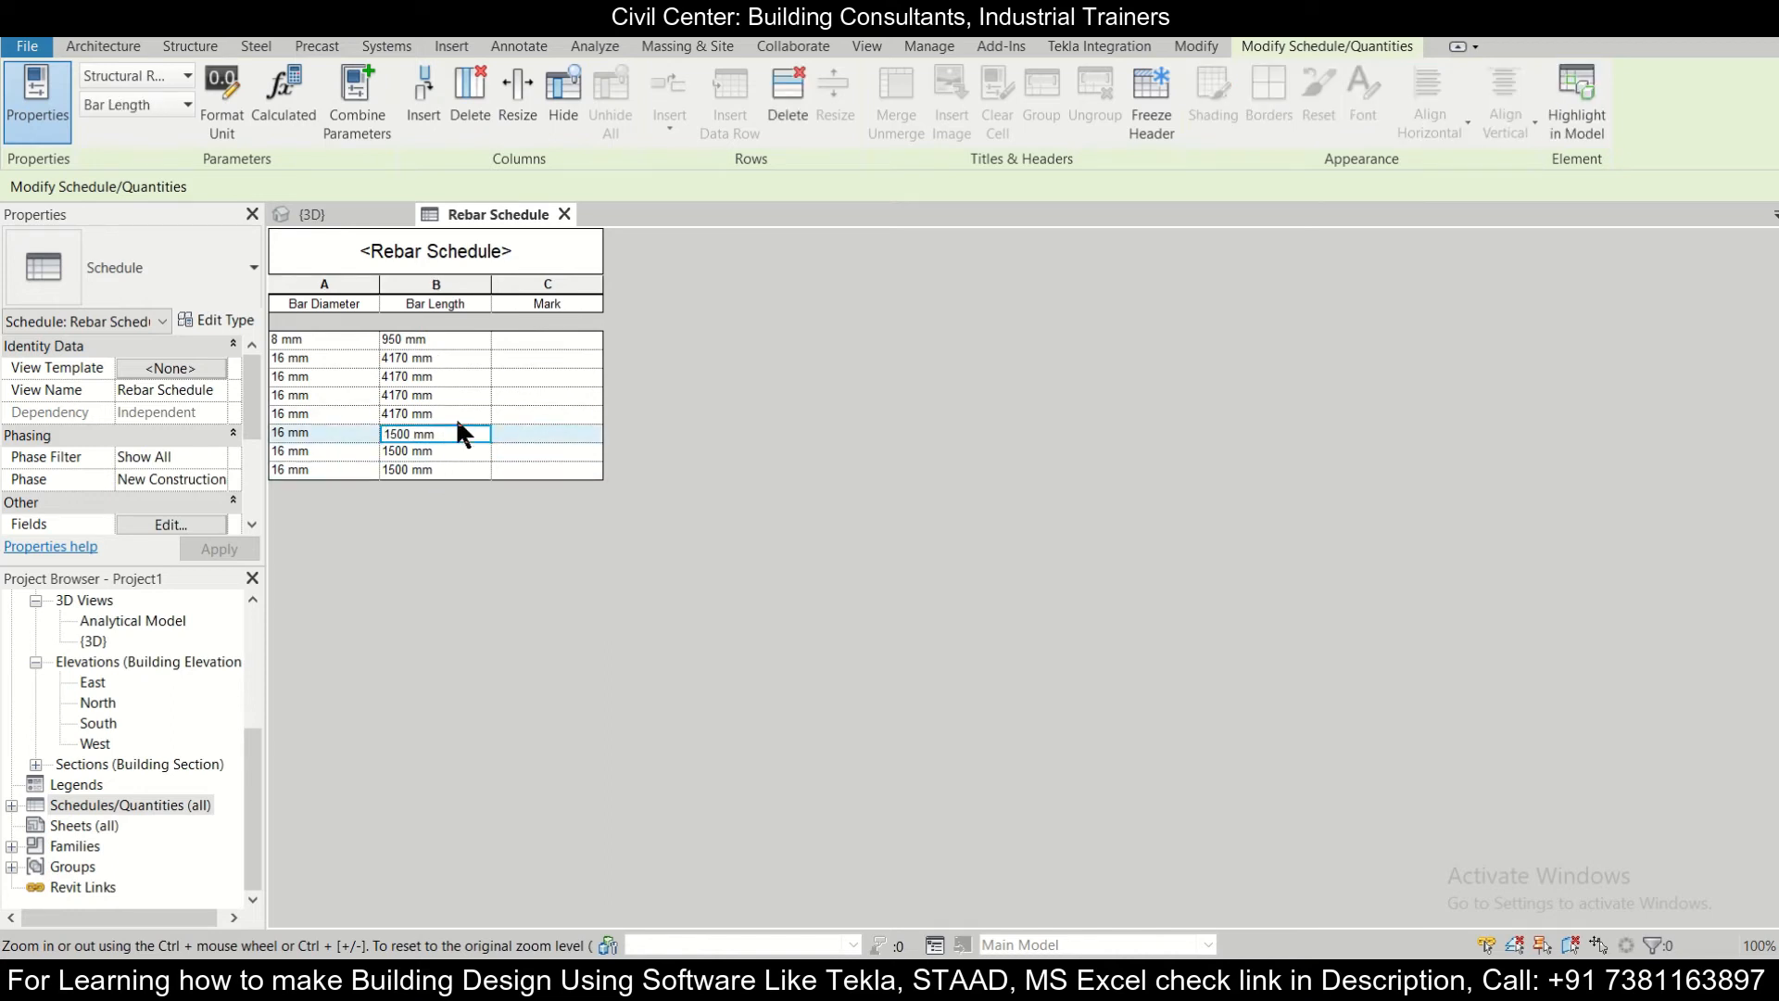
mouse_move(518, 507)
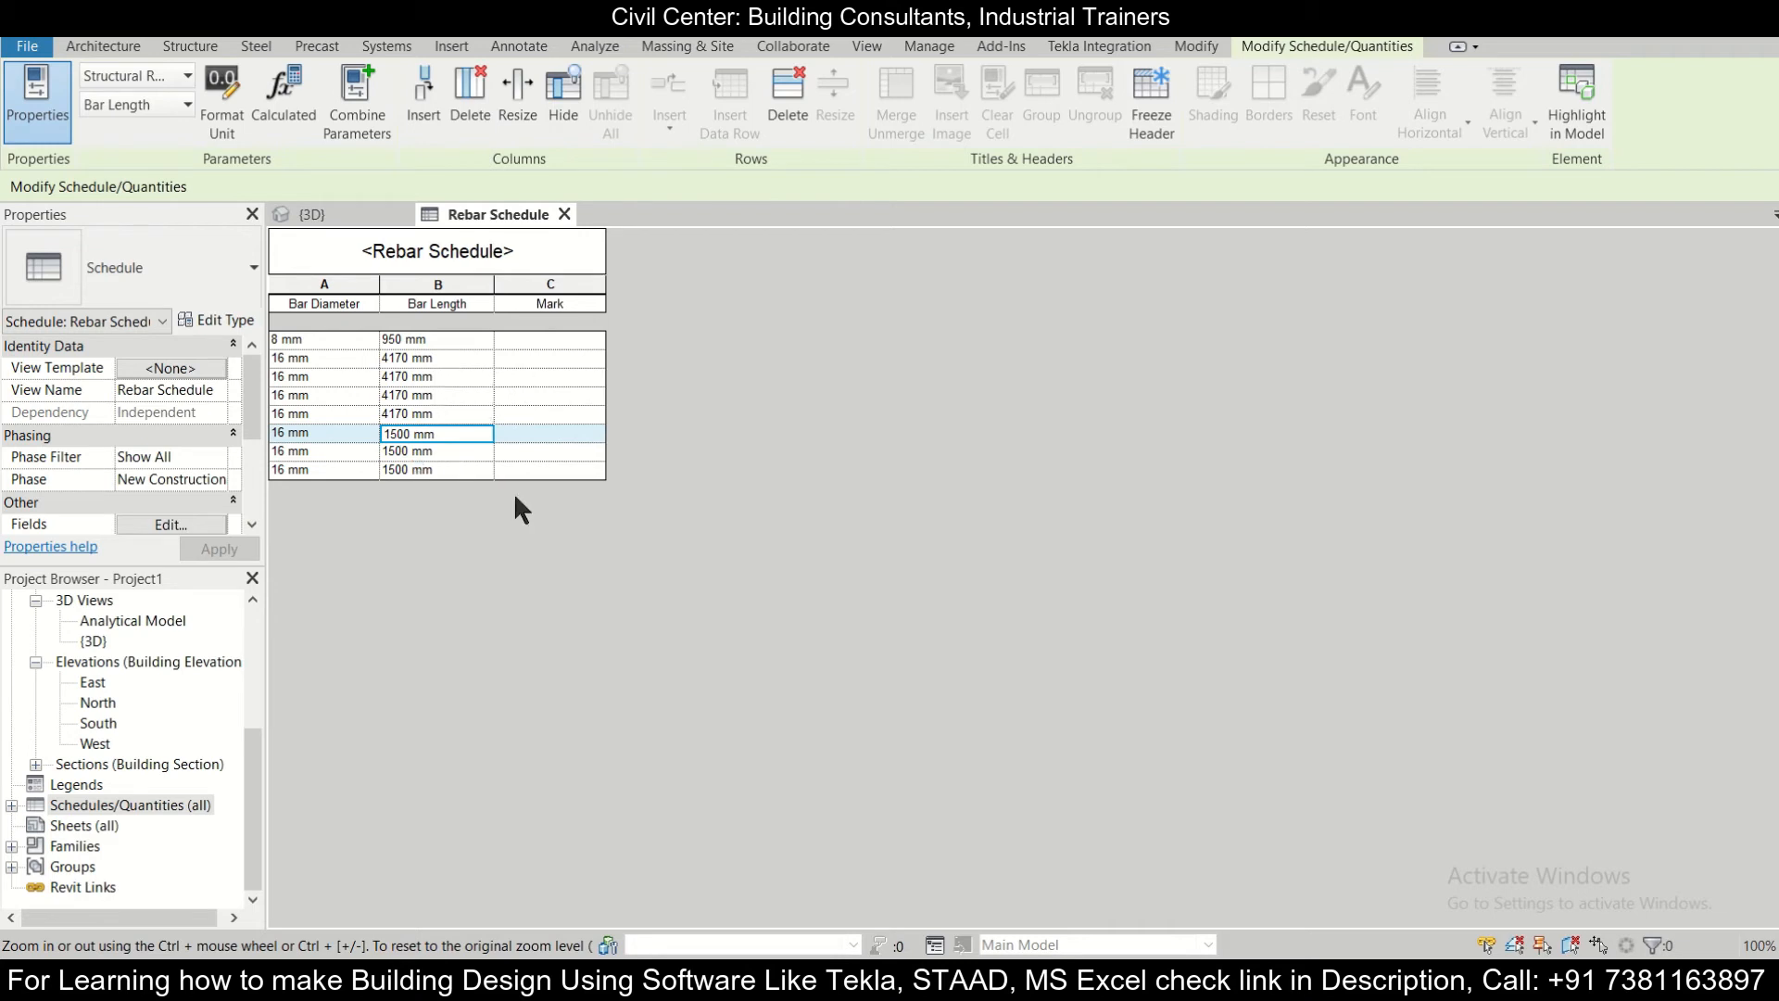
mouse_move(495, 448)
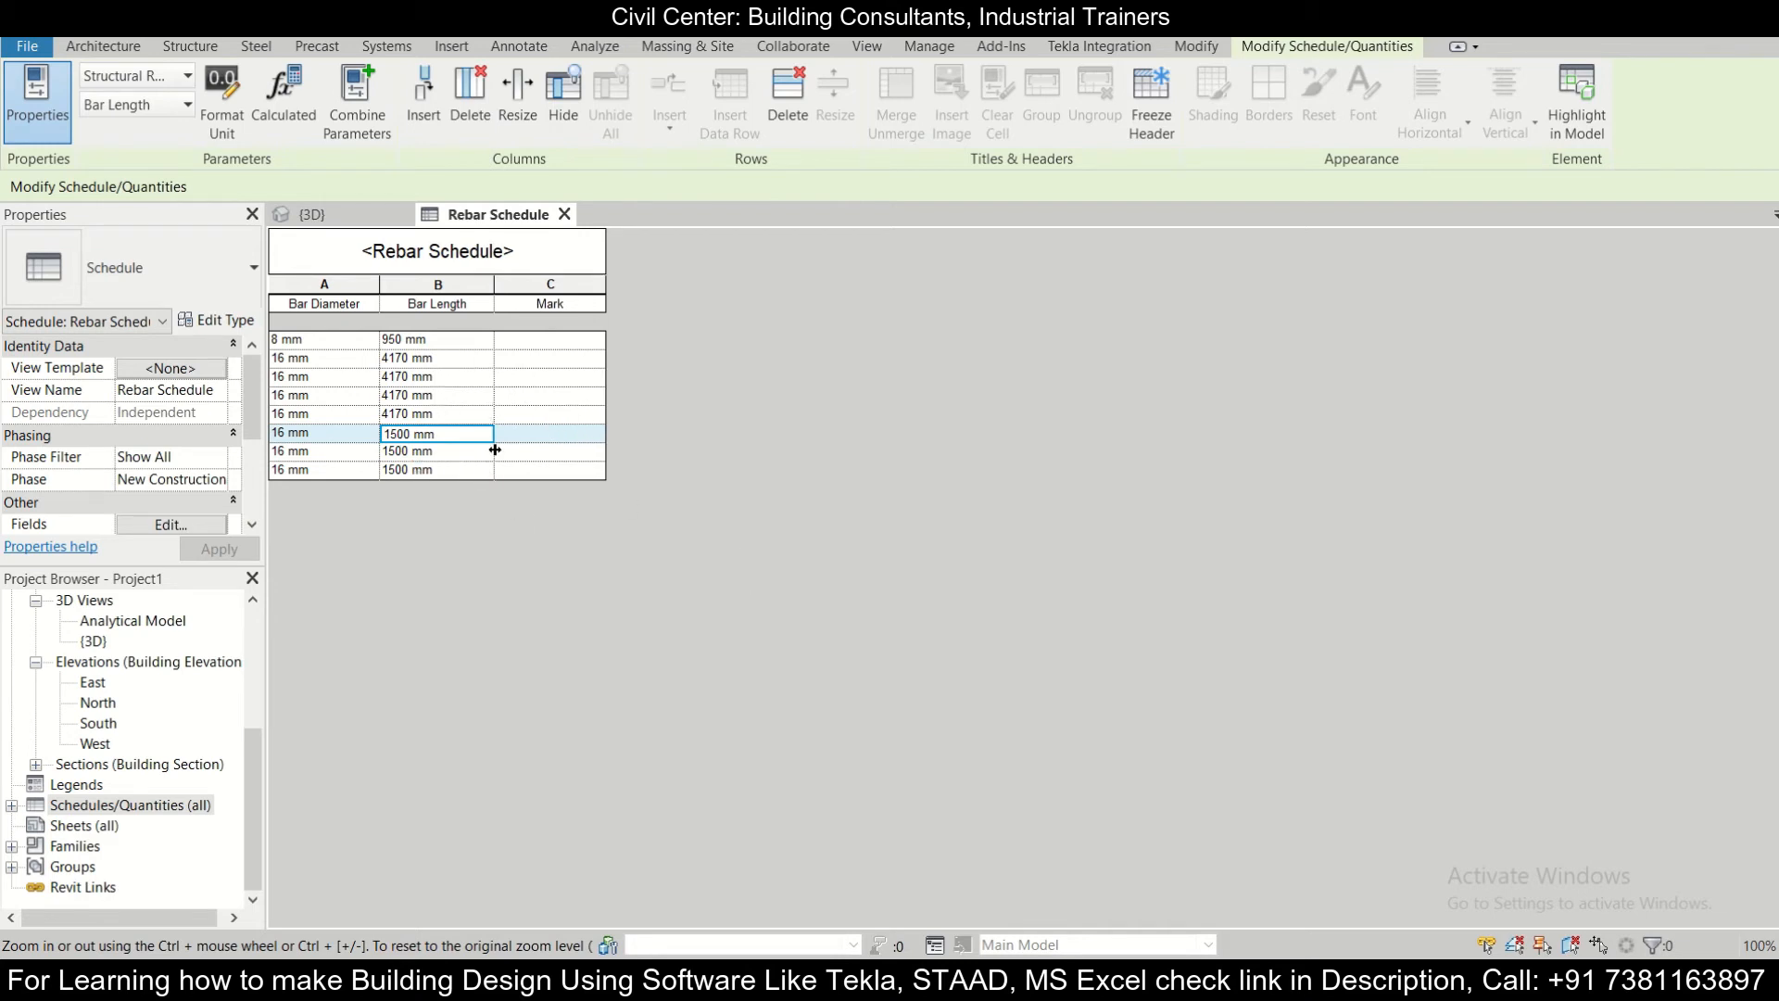
mouse_move(406, 381)
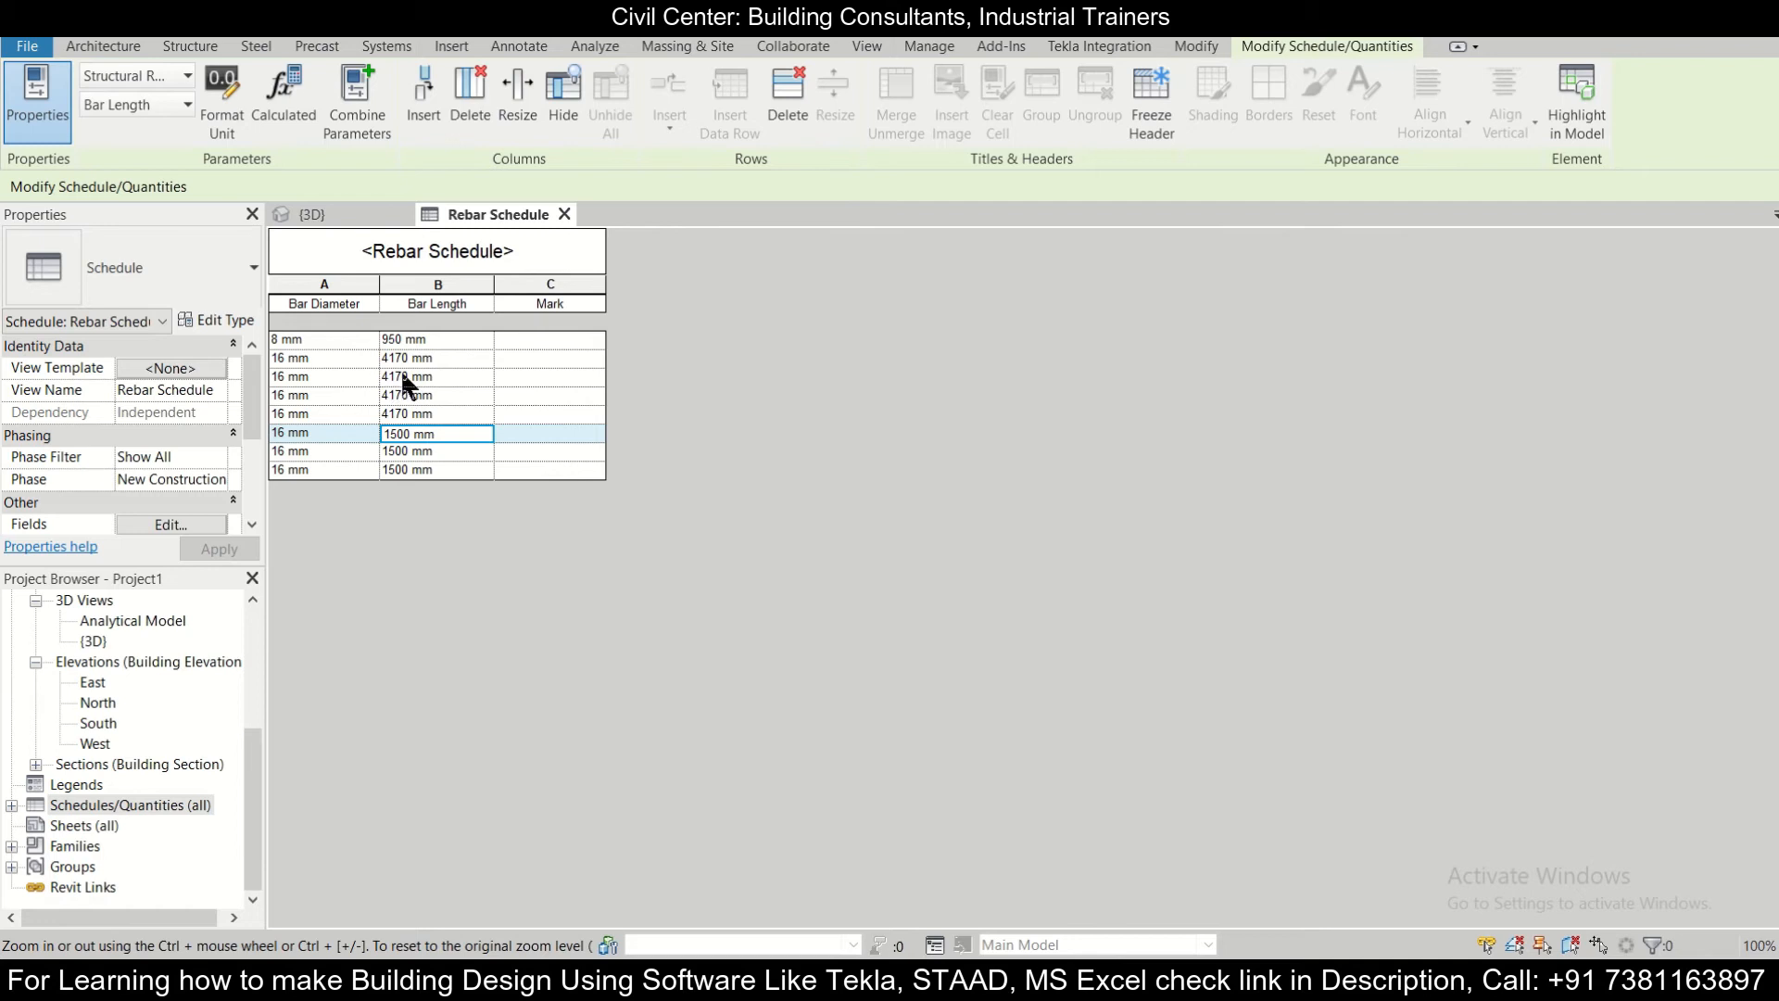
mouse_move(476, 393)
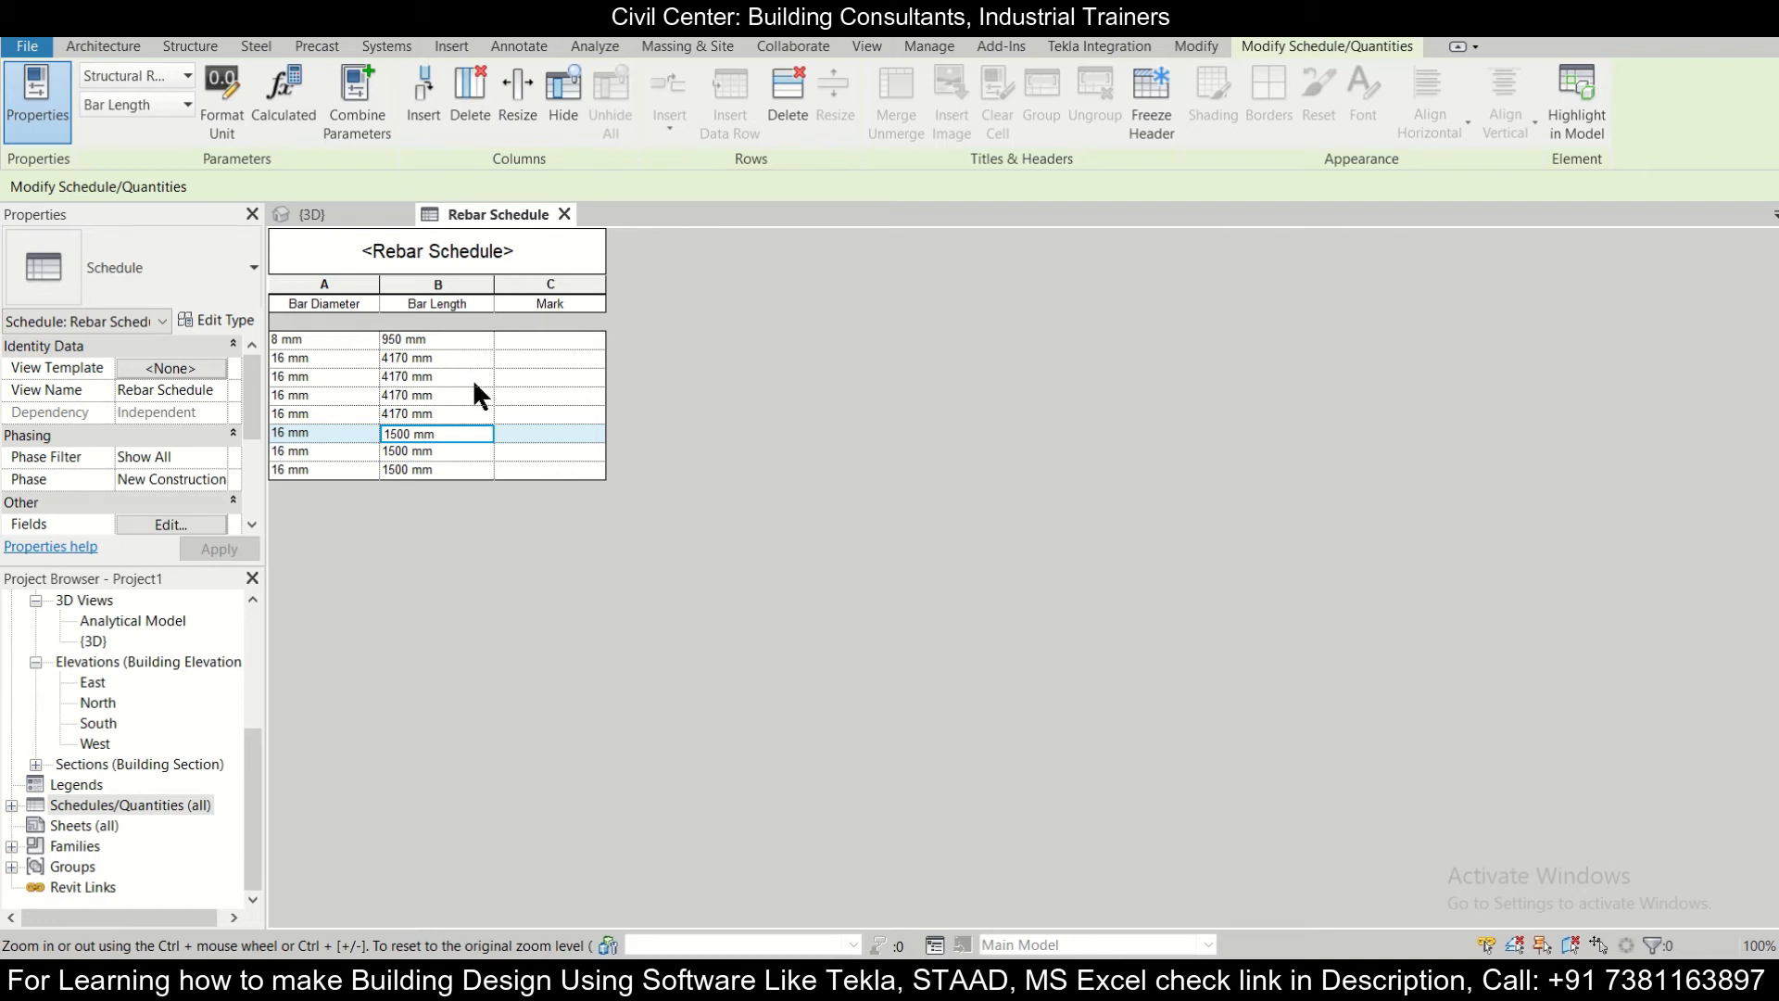
- Switch to the {3D} view and deselect the reinforced beam
click(302, 215)
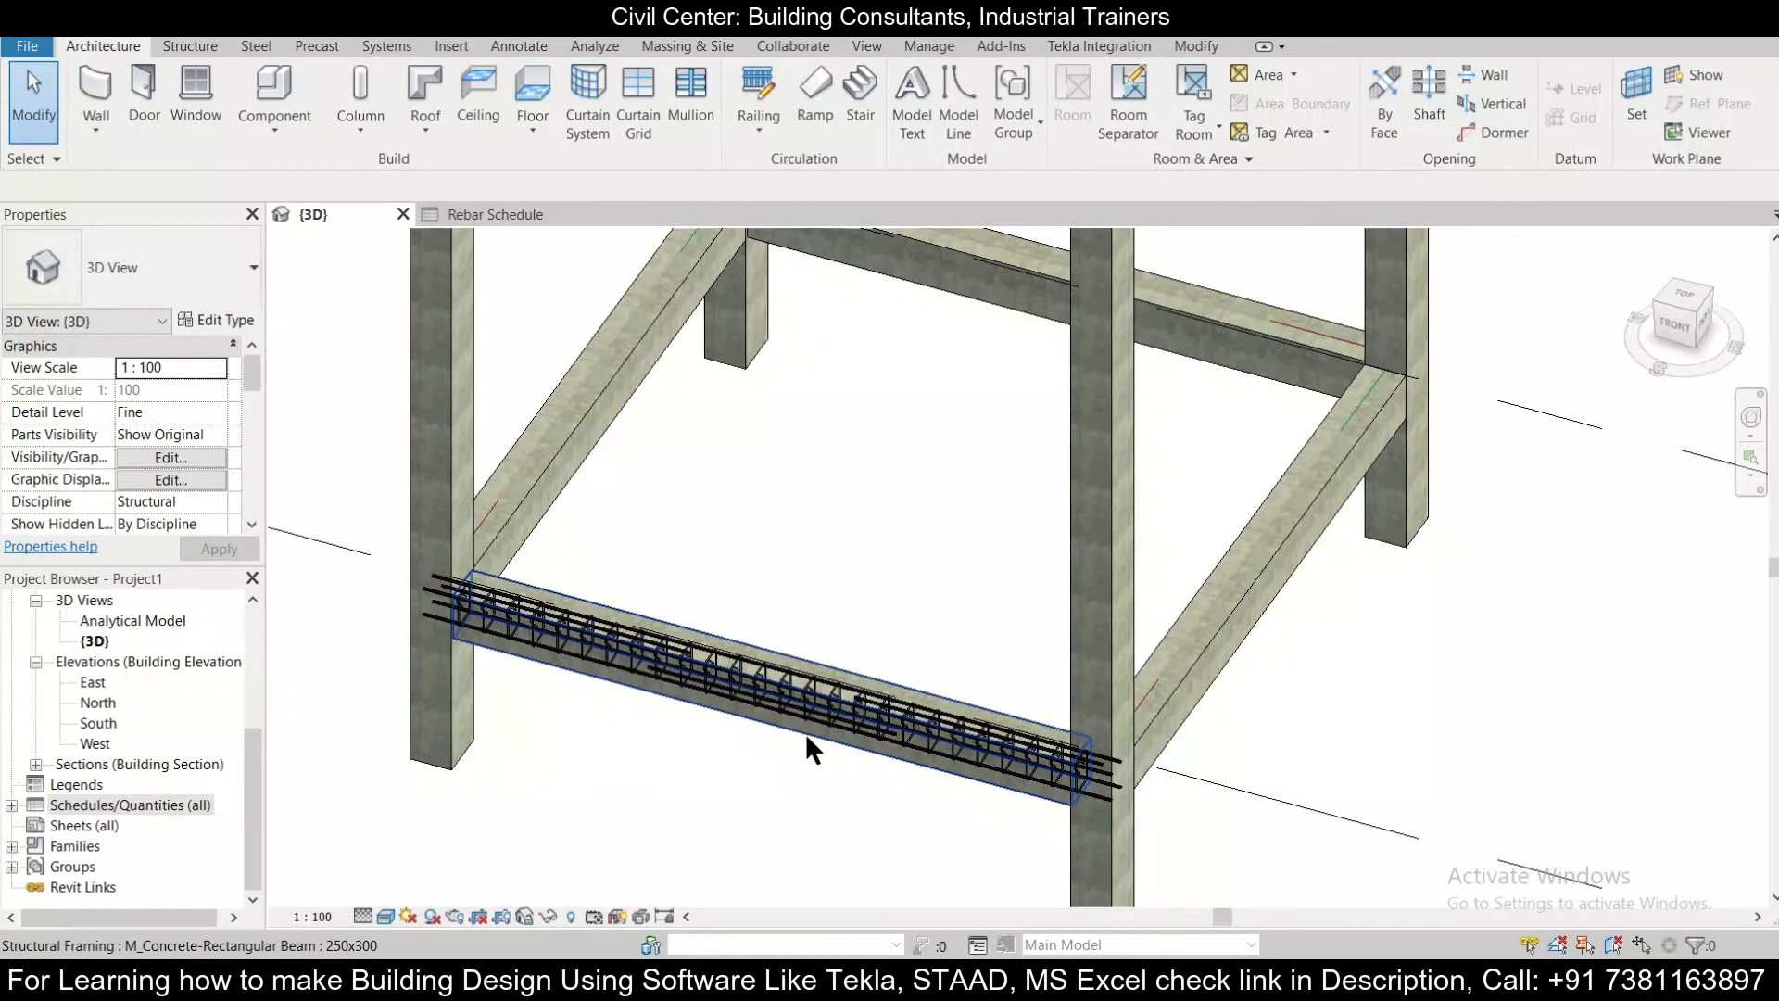
click(674, 808)
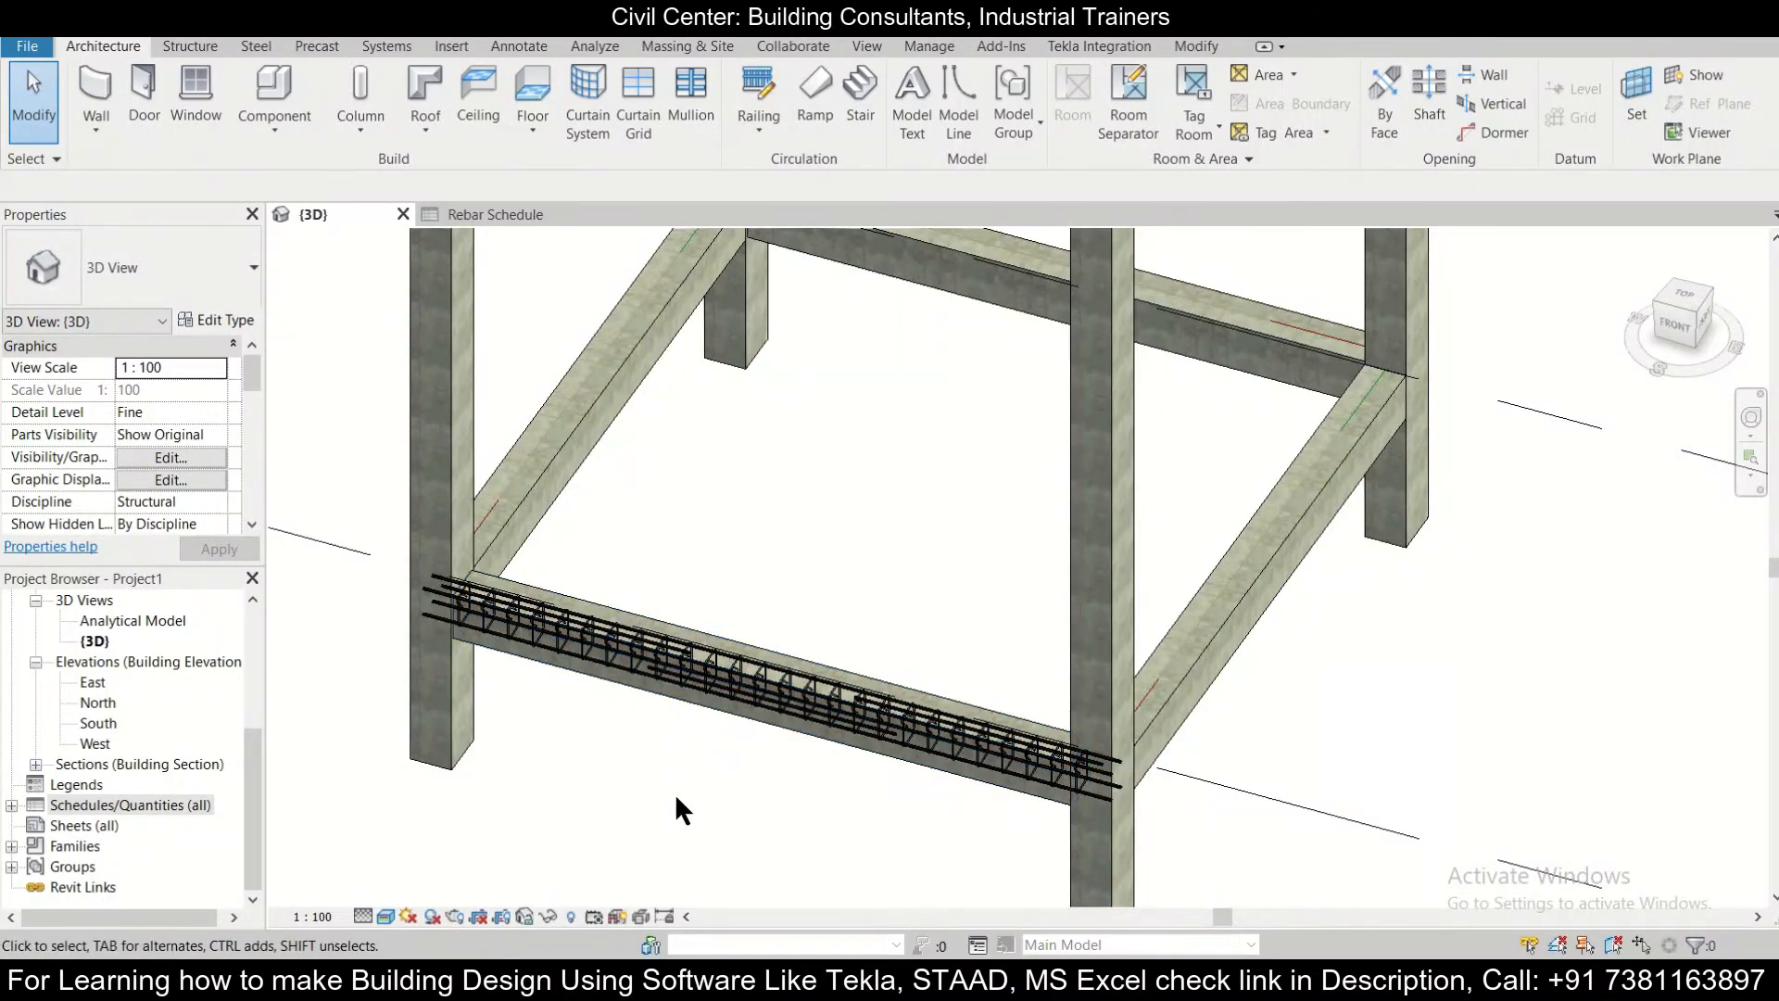